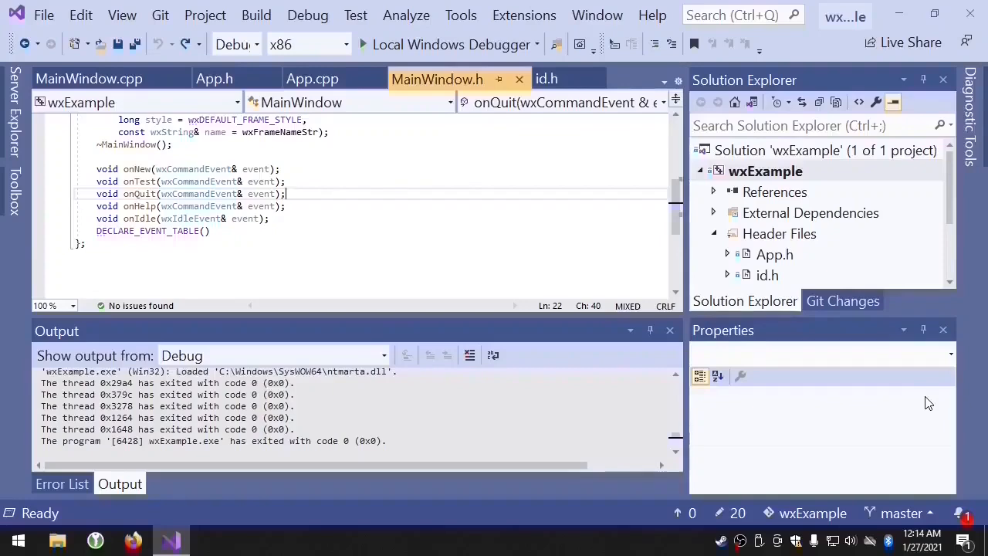
# Run and dismiss the example app, then search the web for wxUpdateUIEvent
pyautogui.click(372, 44)
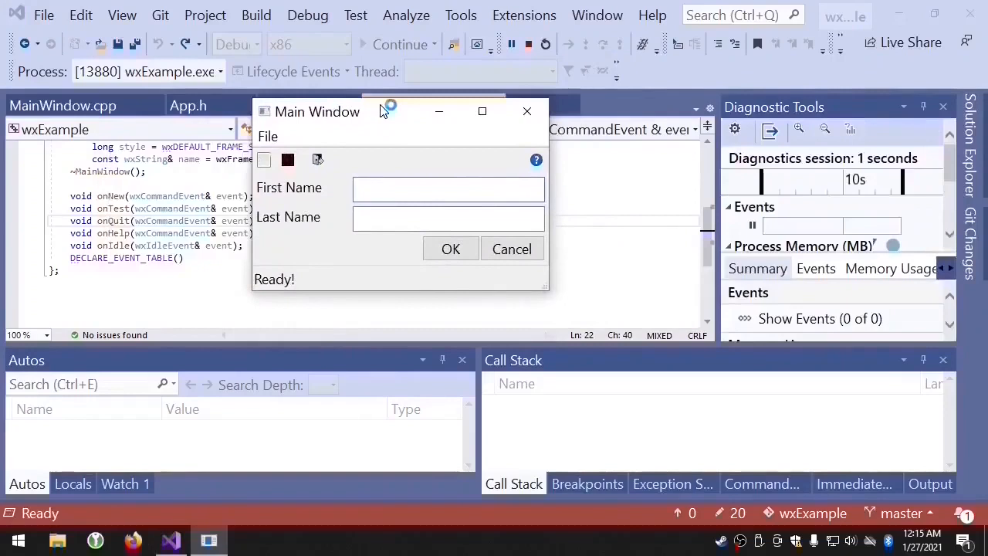
pyautogui.moveTo(379, 113)
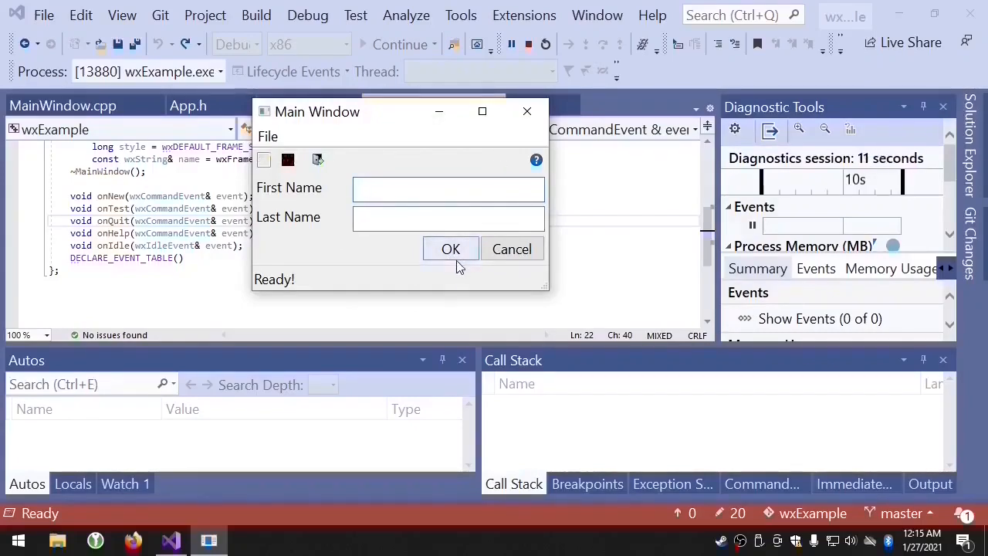
pyautogui.click(450, 248)
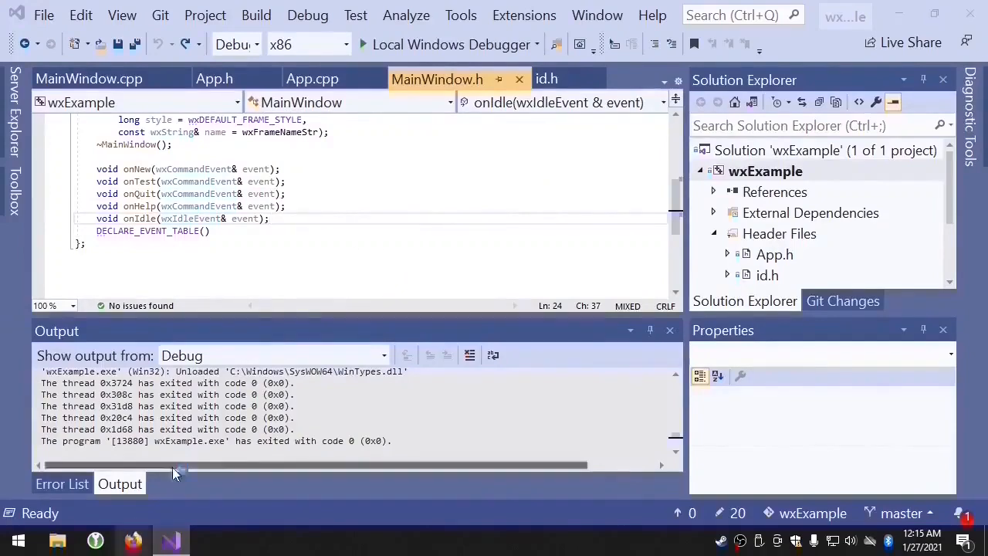
pyautogui.click(133, 540)
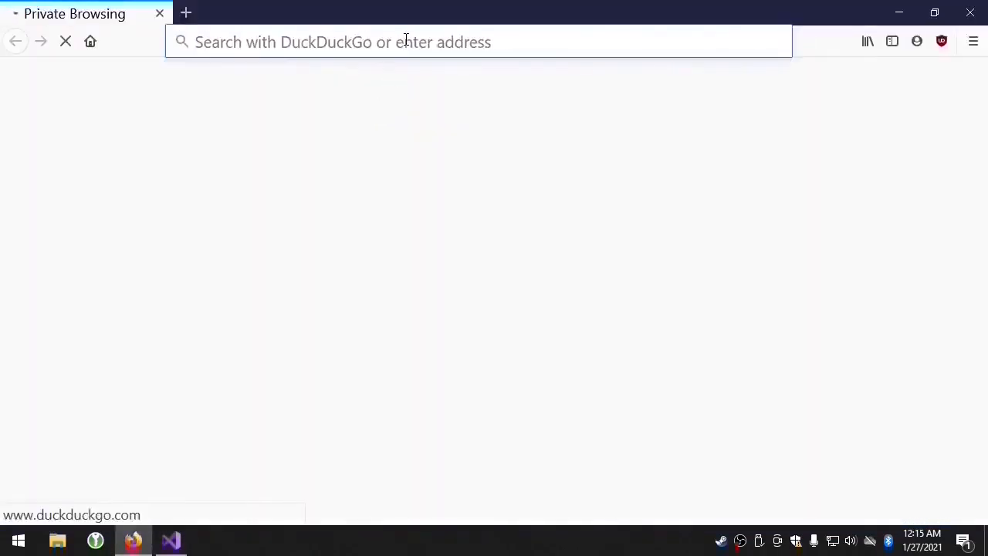
pyautogui.write('wxUp')
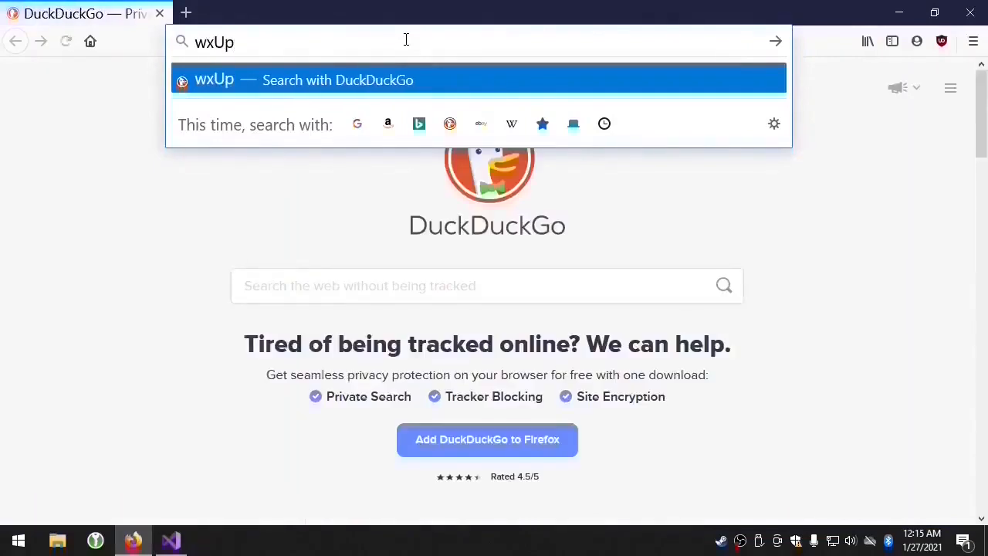
pyautogui.write('dateUIEv')
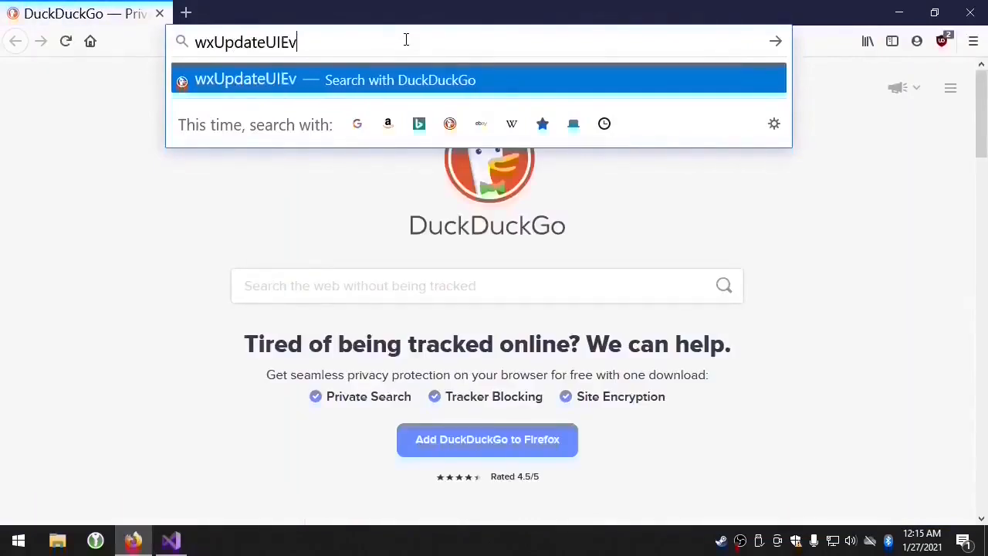
pyautogui.press('Return')
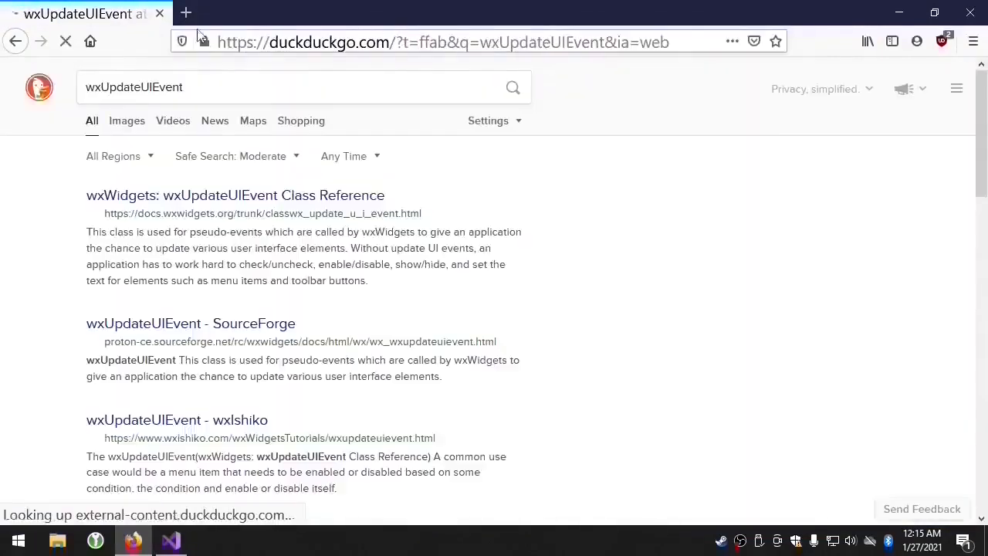
# Open the wxUpdateUIEvent docs.wxwidgets.org reference and copy its handler prototype
pyautogui.click(235, 194)
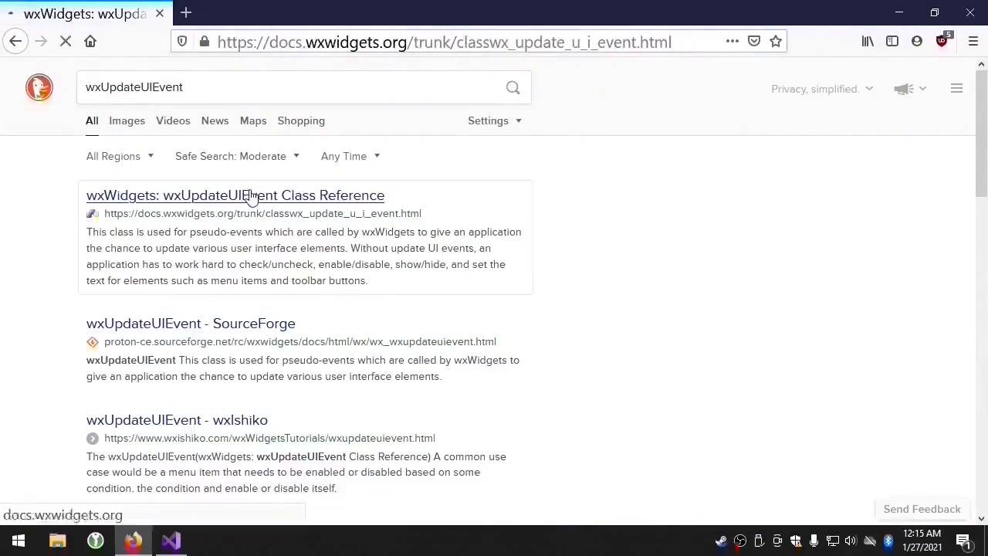
pyautogui.click(236, 195)
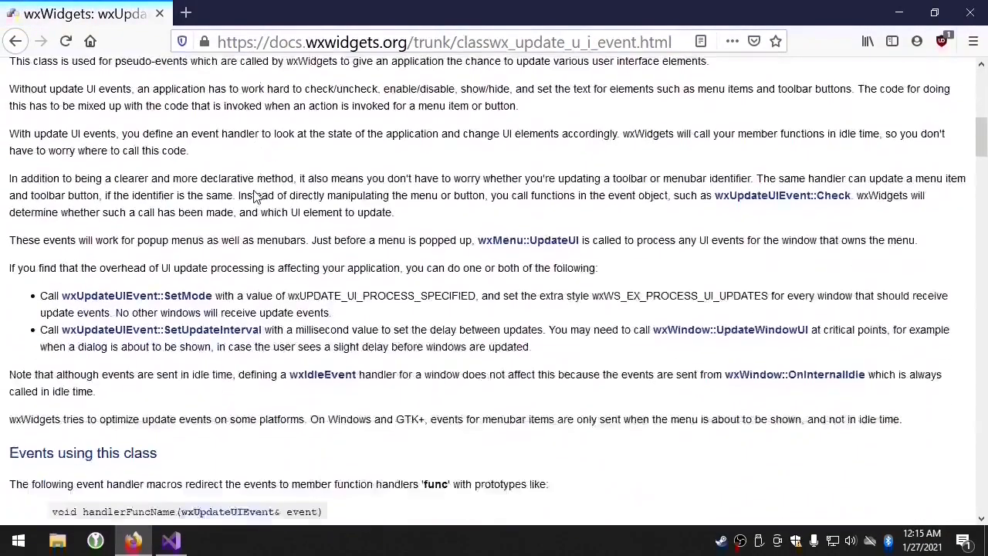
pyautogui.scroll(-3)
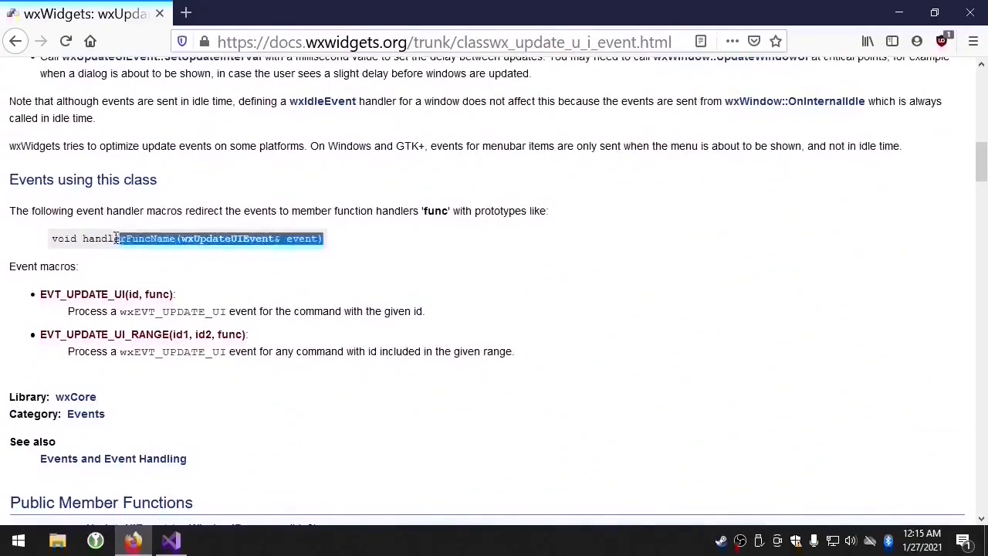
pyautogui.rightClick(185, 238)
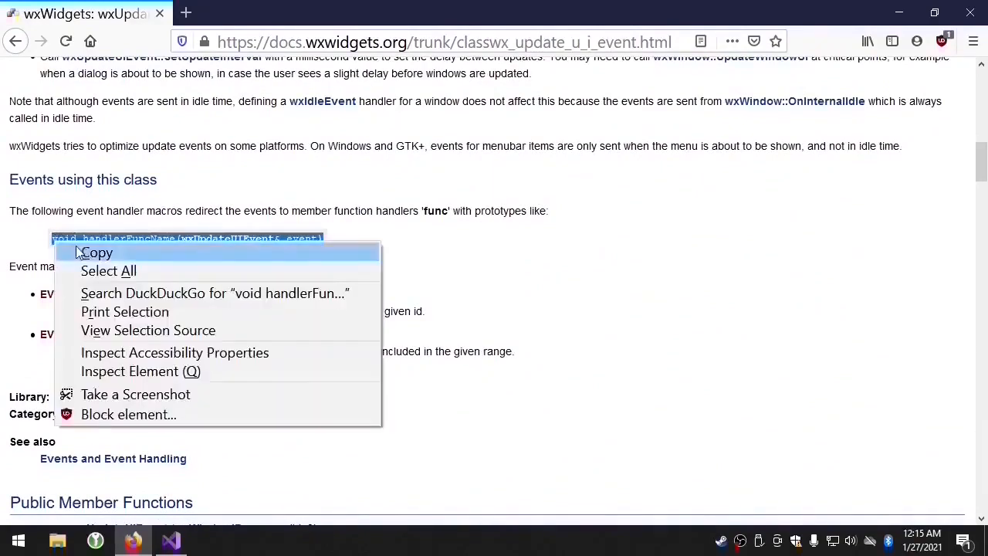
pyautogui.click(169, 539)
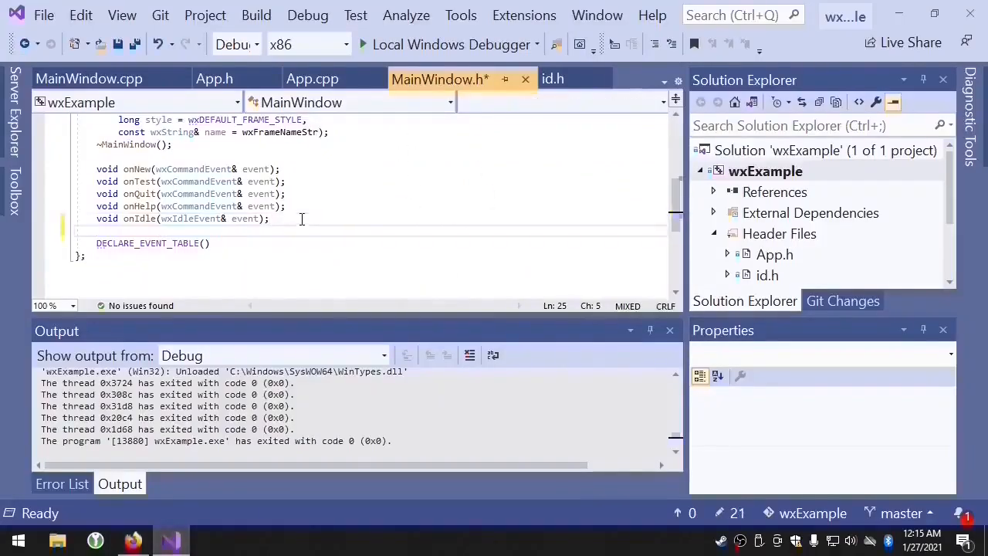
# Paste void handlerFuncName(wxUpdateUIEvent& event); into MainWindow.h and rename it onUpdateOkButton
pyautogui.write('void handlerFuncName(wxUpdateUIEvent& event);')
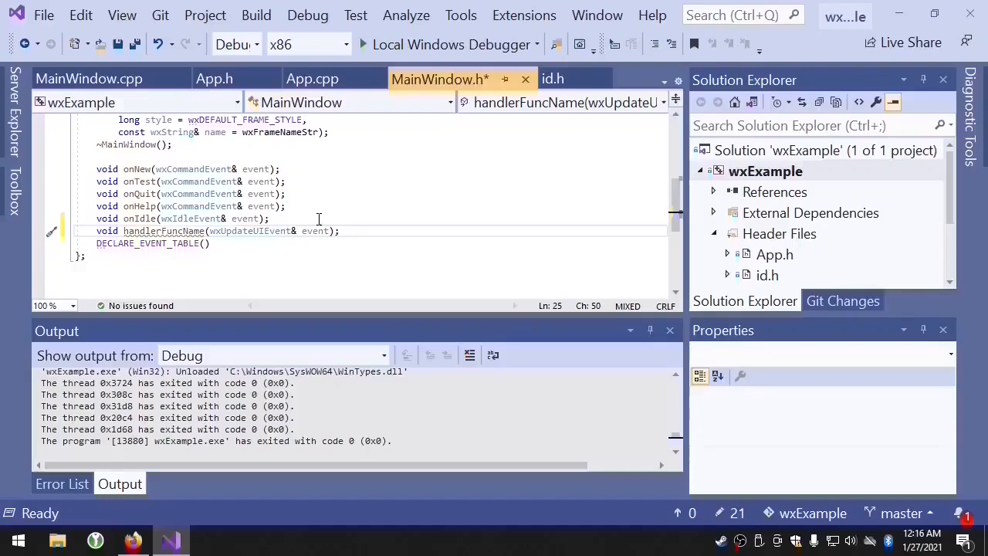
pyautogui.doubleClick(163, 231)
pyautogui.write('onUpdateOk')
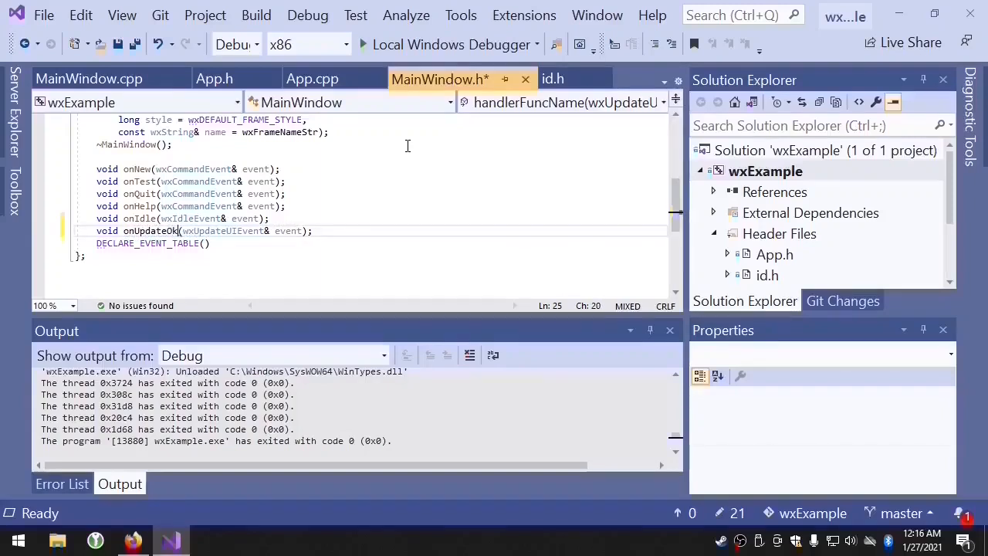
pyautogui.write('Button')
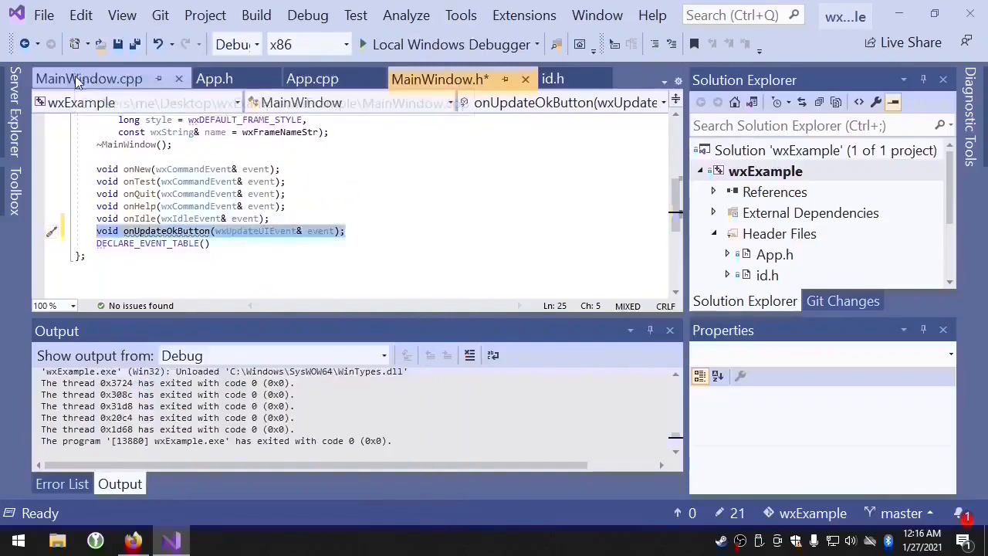
# Define an empty MainWindow::onUpdateOkButton in MainWindow.cpp and copy EVT_UPDATE_UI(id, func) from the docs
pyautogui.click(88, 78)
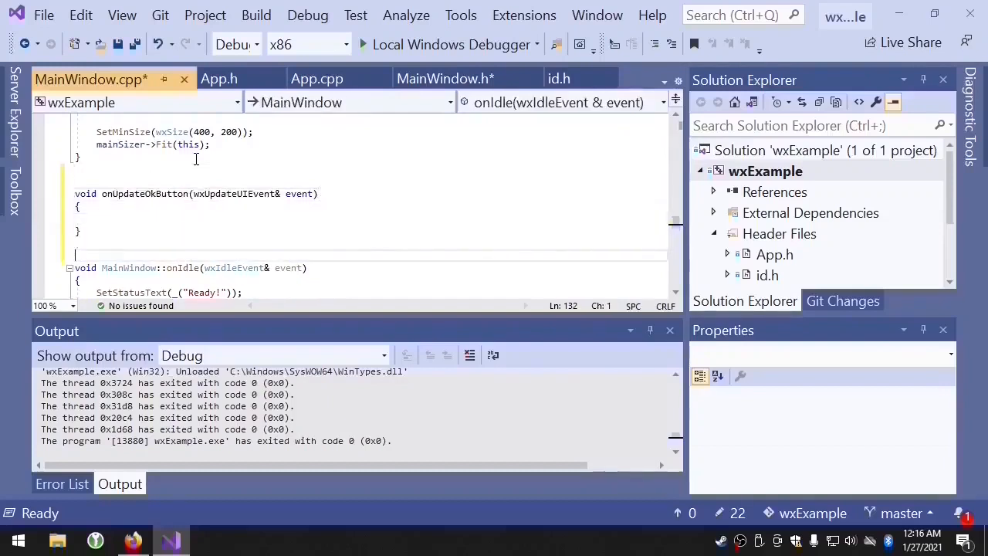
pyautogui.doubleClick(137, 268)
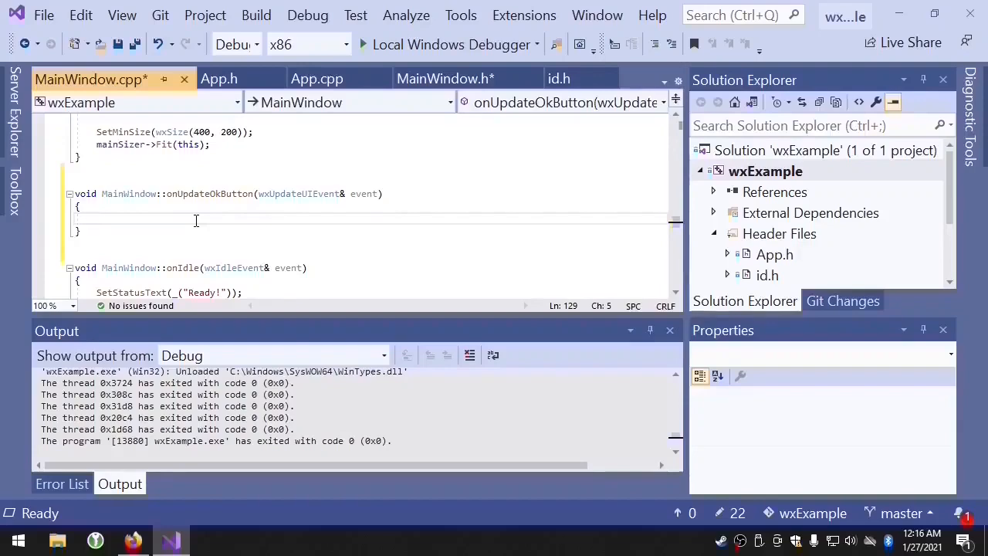
pyautogui.click(195, 220)
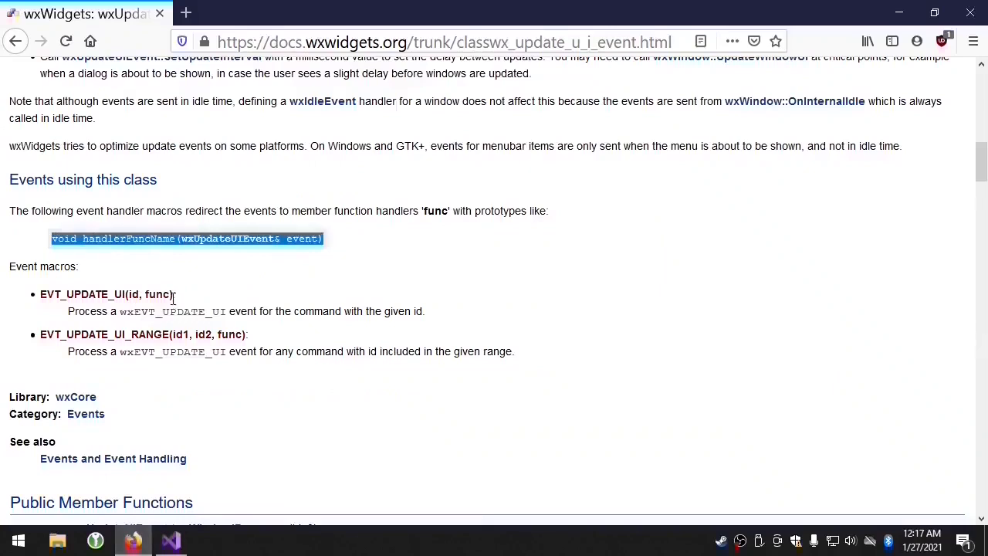
pyautogui.doubleClick(88, 295)
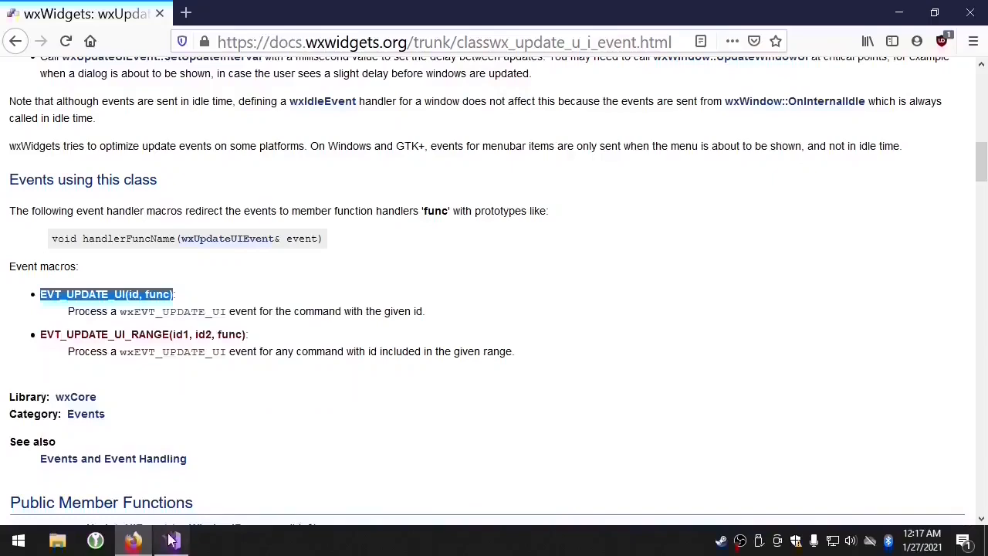
pyautogui.click(171, 540)
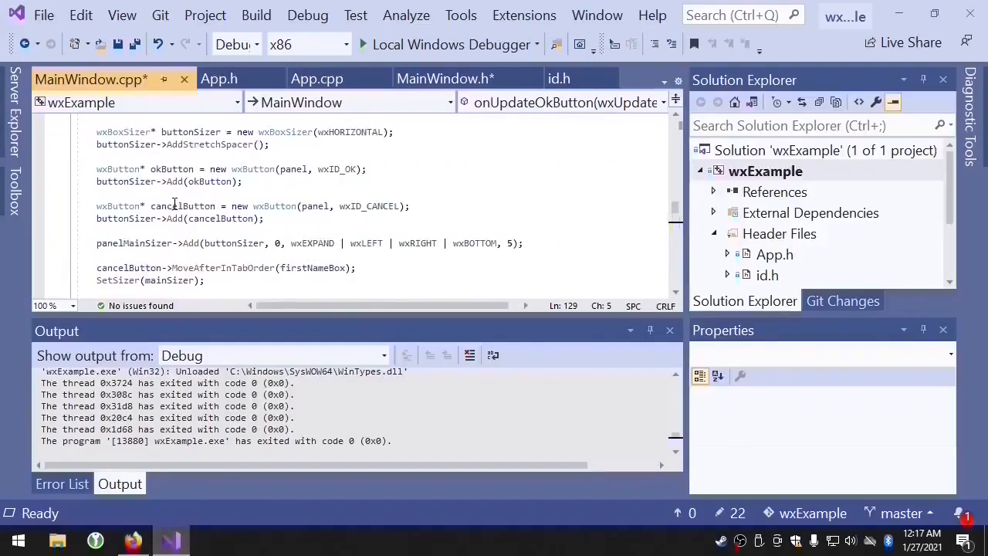
# Add an EVT_UPDATE_UI(wxID_OK, func) entry to the MainWindow event table
pyautogui.scroll(3)
pyautogui.write('EVT_UPDATE_UI(id, func)')
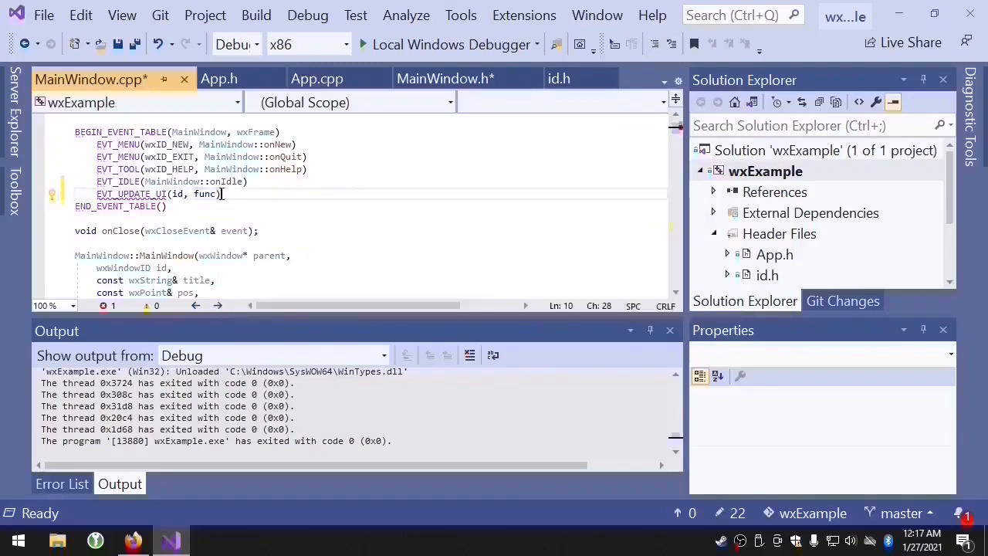
pyautogui.scroll(-3)
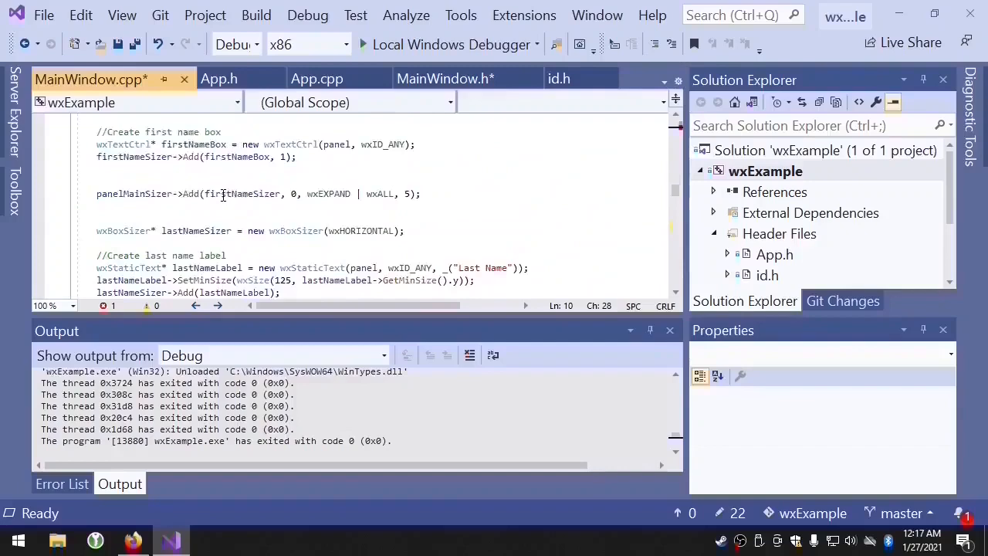
pyautogui.scroll(-3)
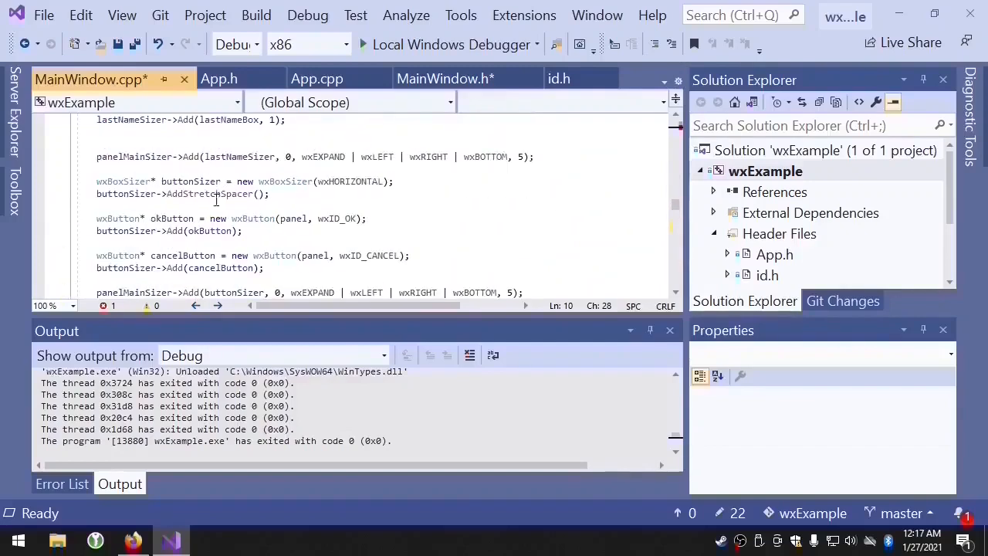
pyautogui.doubleClick(171, 218)
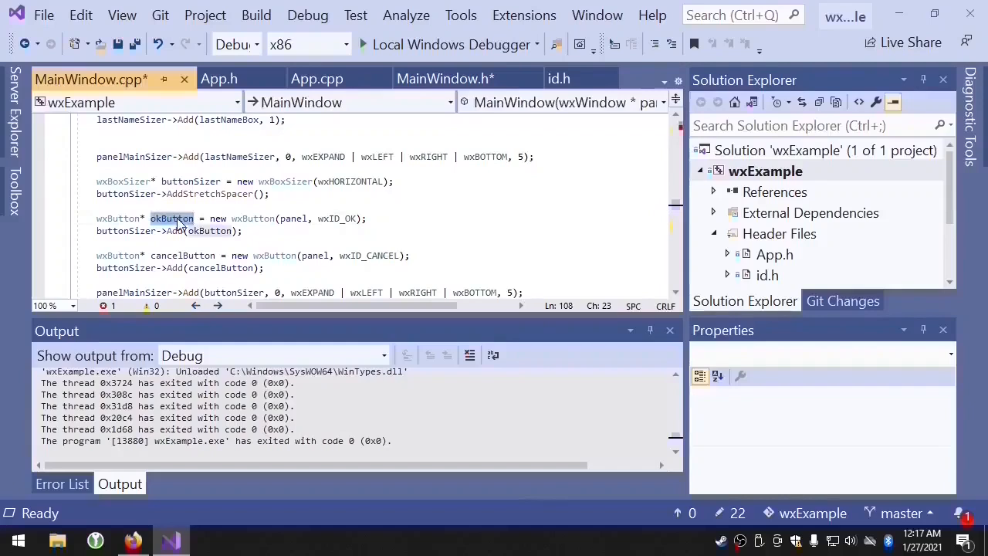
pyautogui.doubleClick(335, 219)
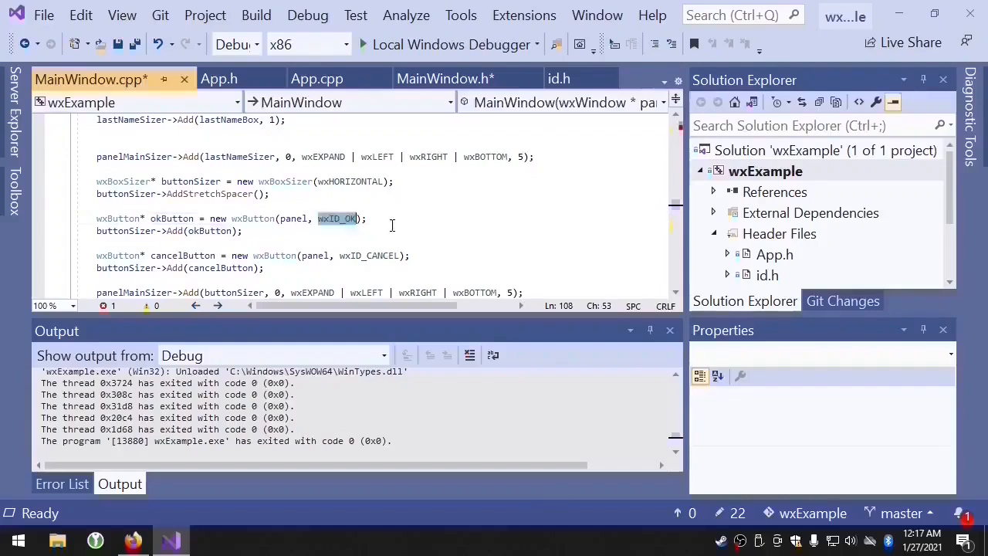
pyautogui.moveTo(339, 218)
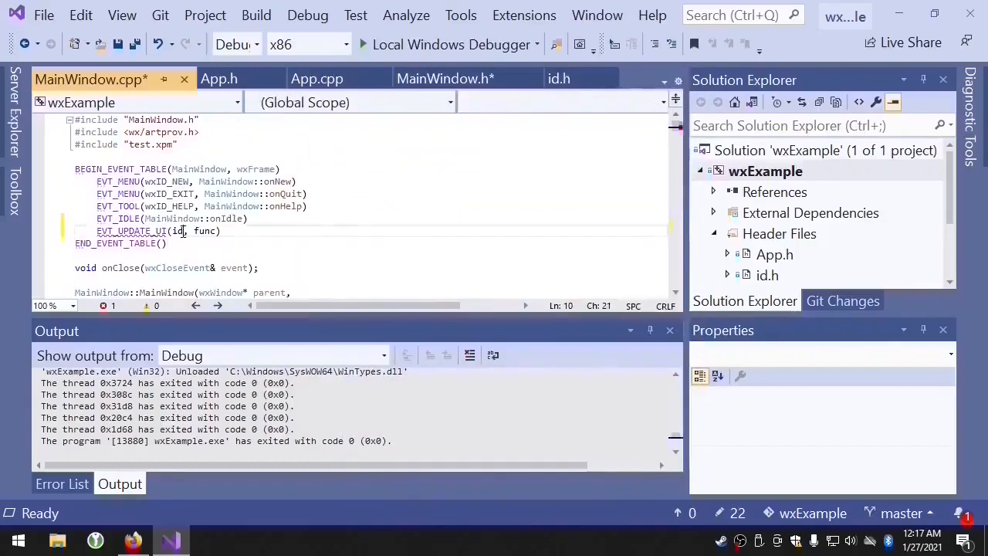
pyautogui.rightClick(182, 230)
pyautogui.write('wxID_OK')
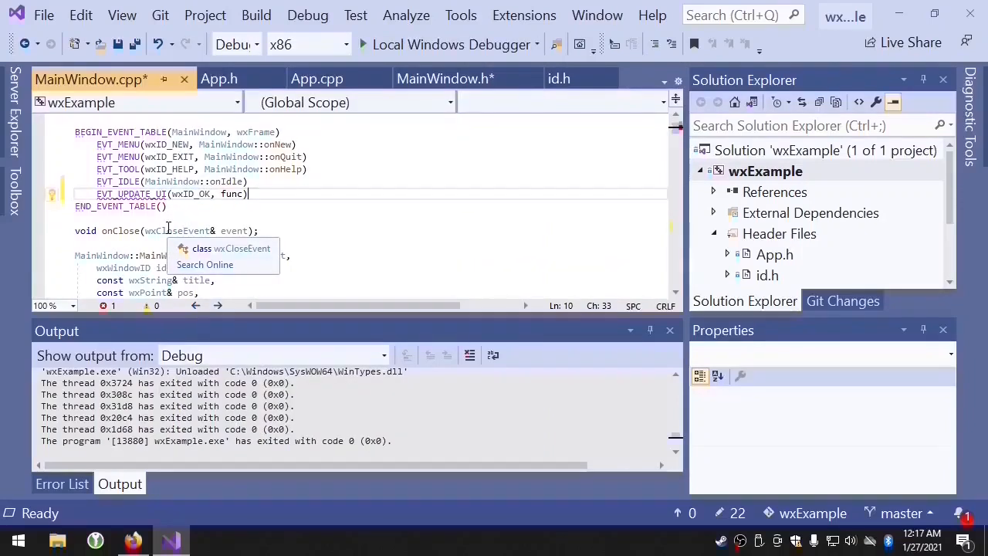
pyautogui.scroll(-3)
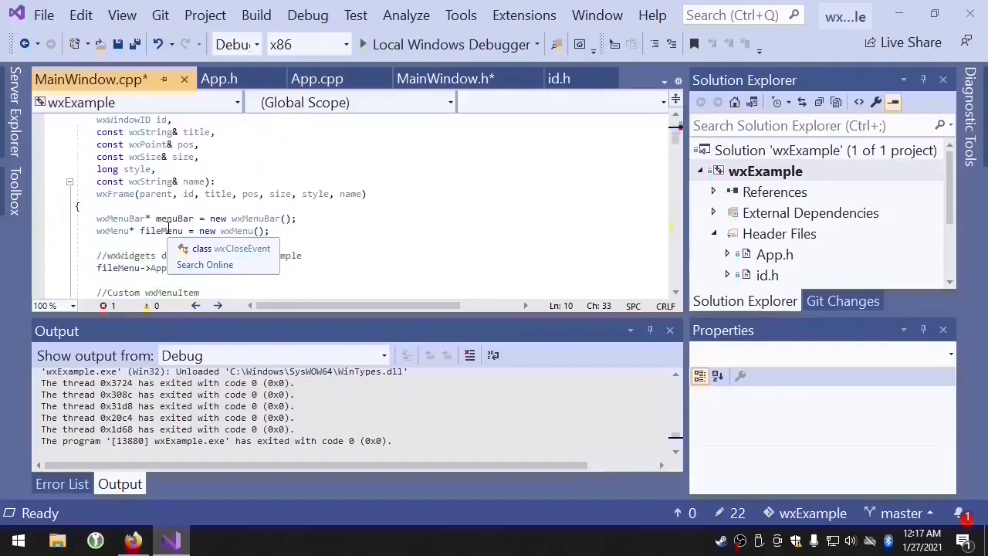
pyautogui.scroll(-3)
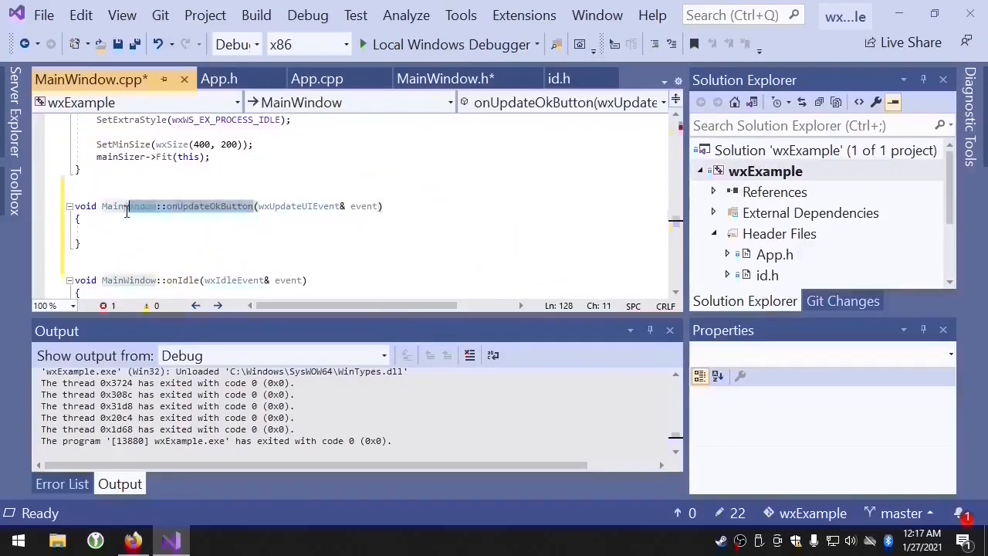
# Use the handler name in the event table and call event.Enable(false) inside onUpdateOkButton
pyautogui.click(120, 192)
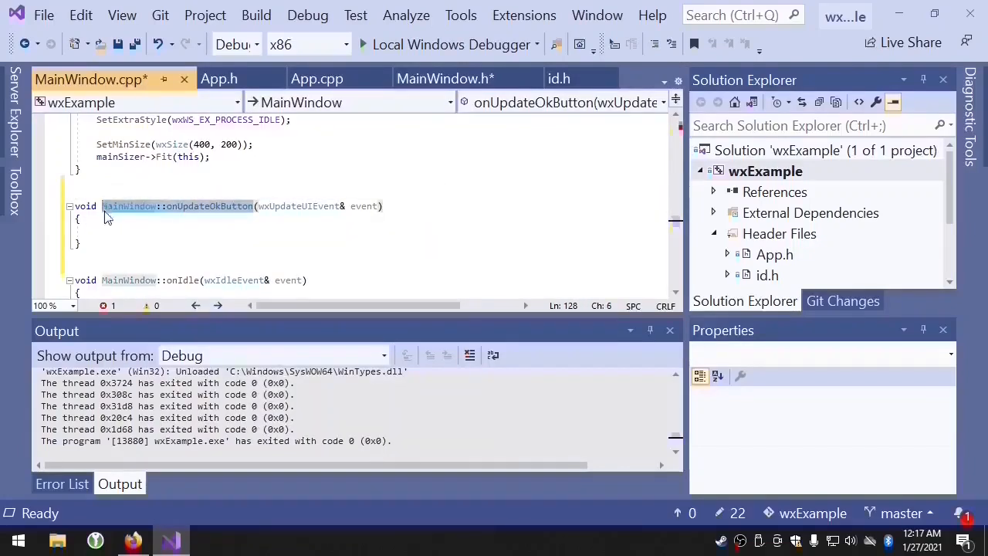
pyautogui.moveTo(290, 206)
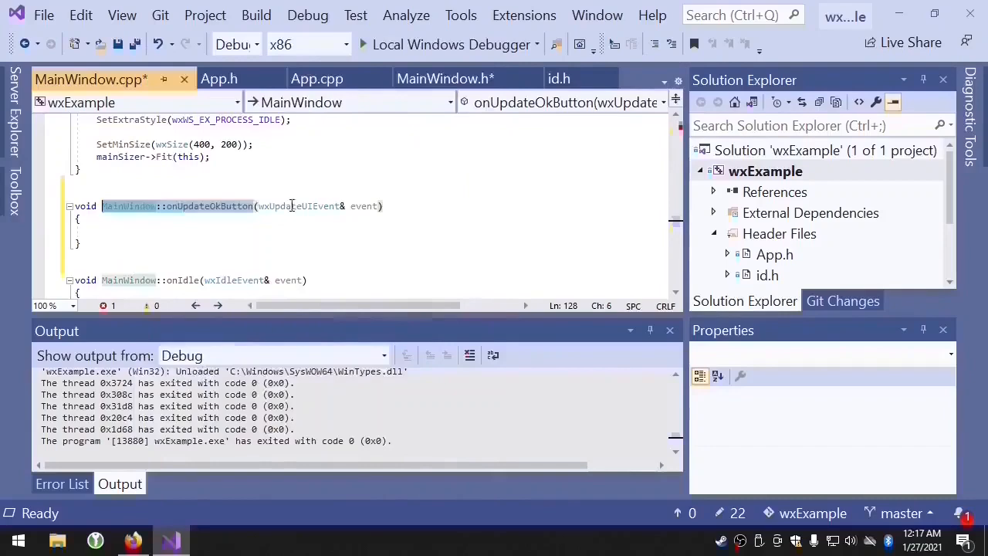
pyautogui.scroll(3)
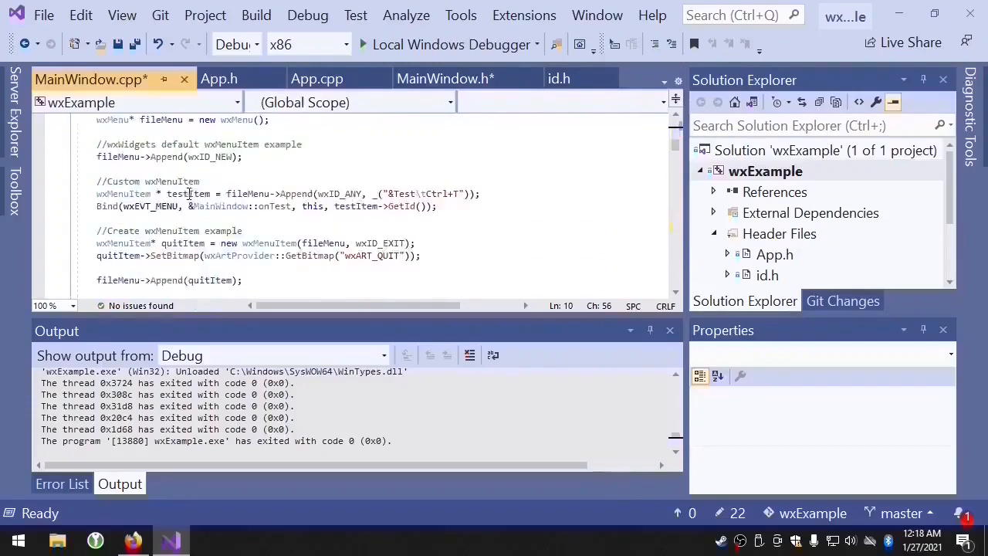
pyautogui.scroll(-3)
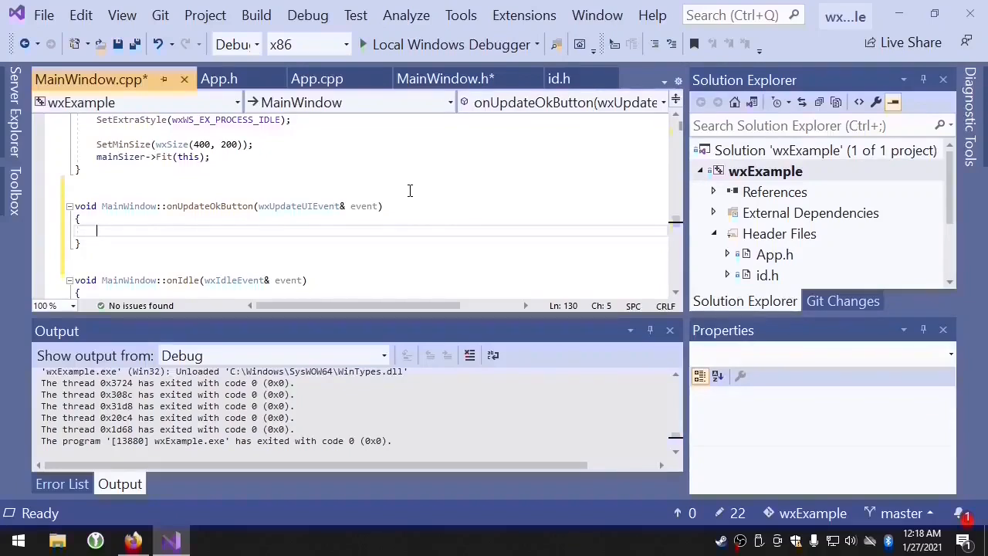
pyautogui.write('event')
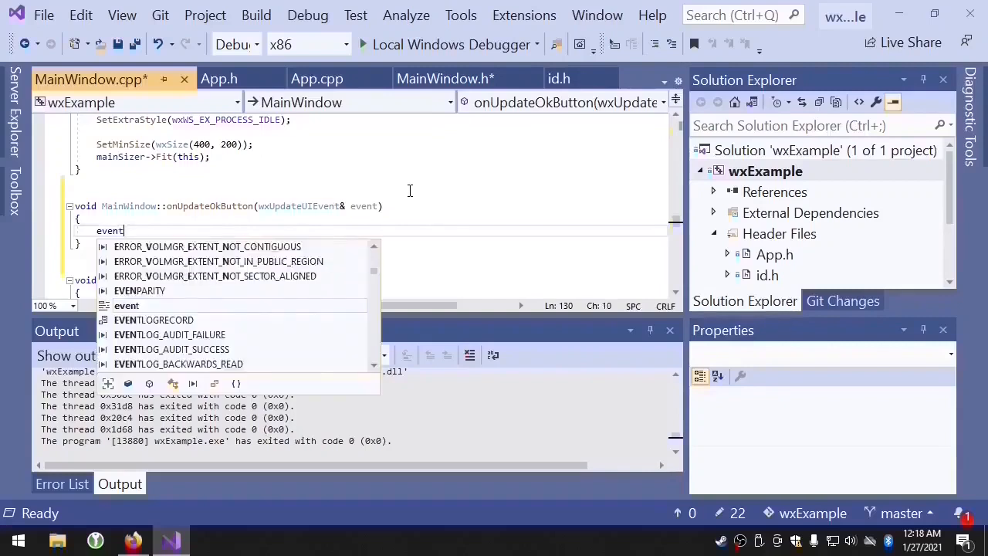
pyautogui.write('.')
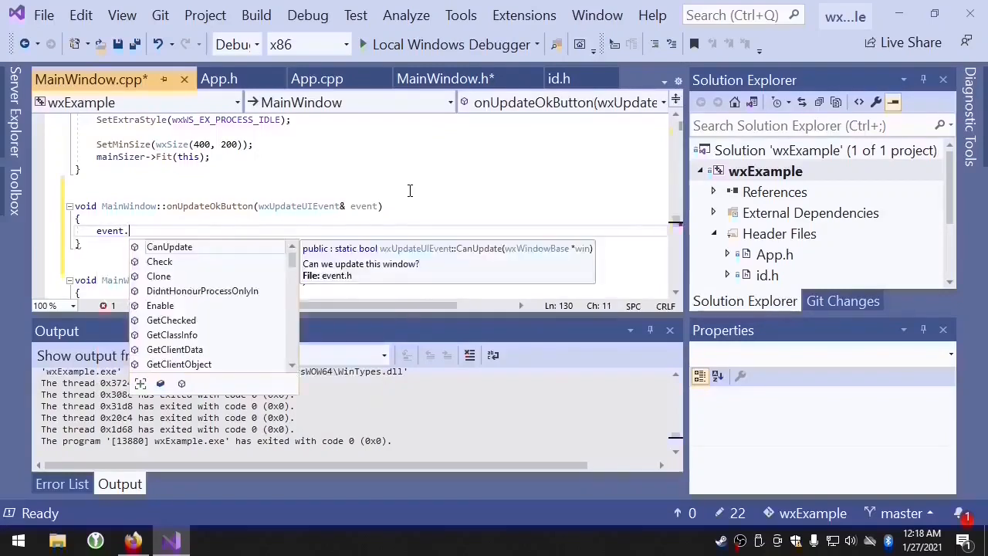
pyautogui.write('Enable(false);')
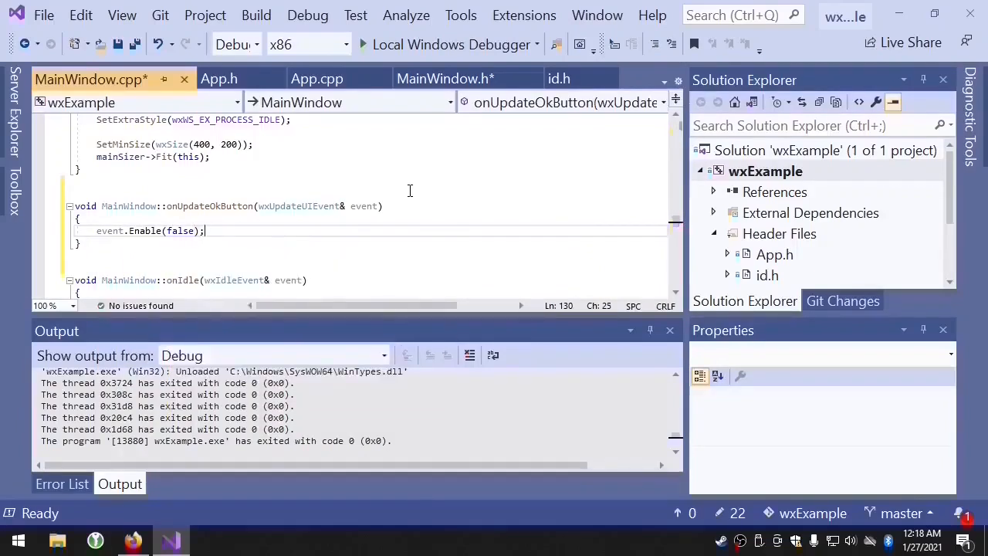
pyautogui.moveTo(400, 150)
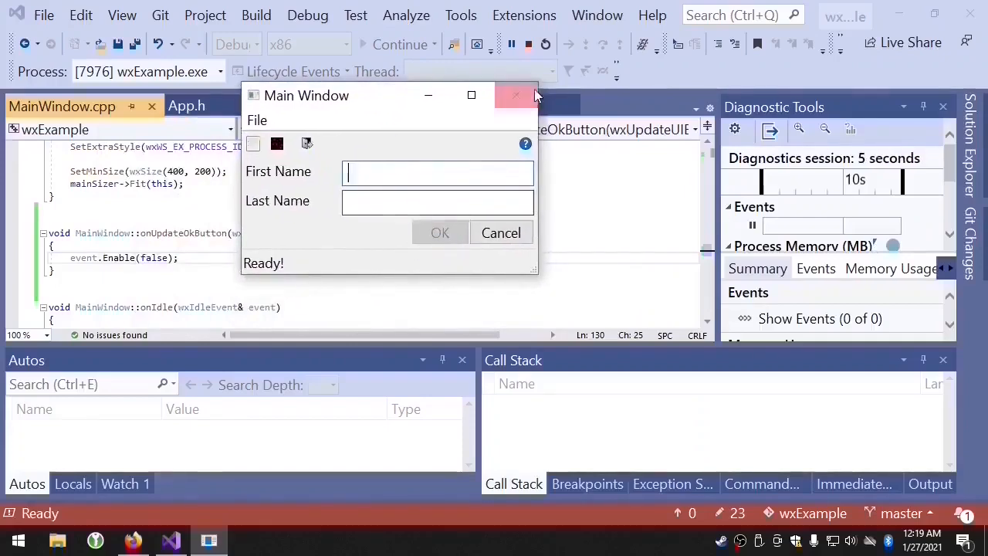
pyautogui.click(516, 95)
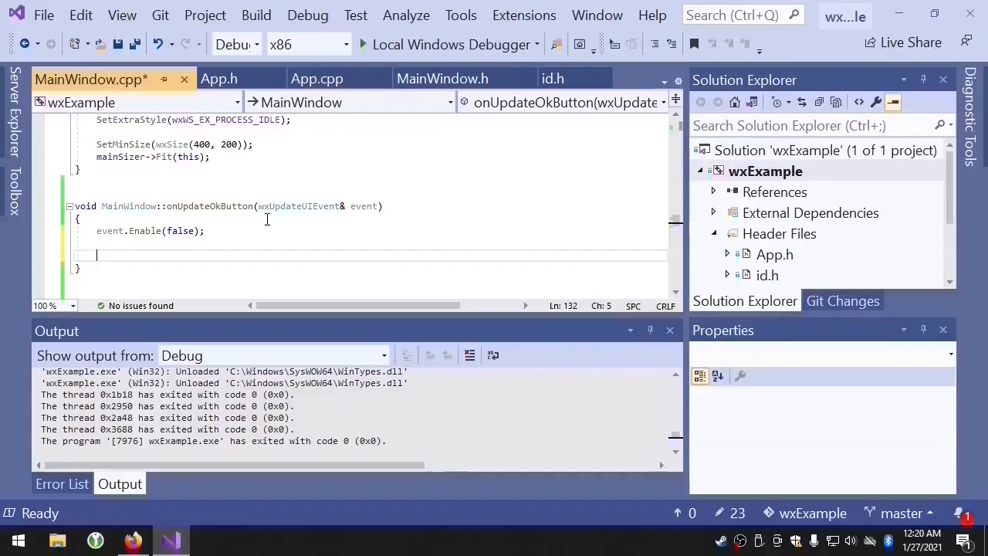
# Scroll back through the constructor code and switch to the MainWindow.h header
pyautogui.scroll(3)
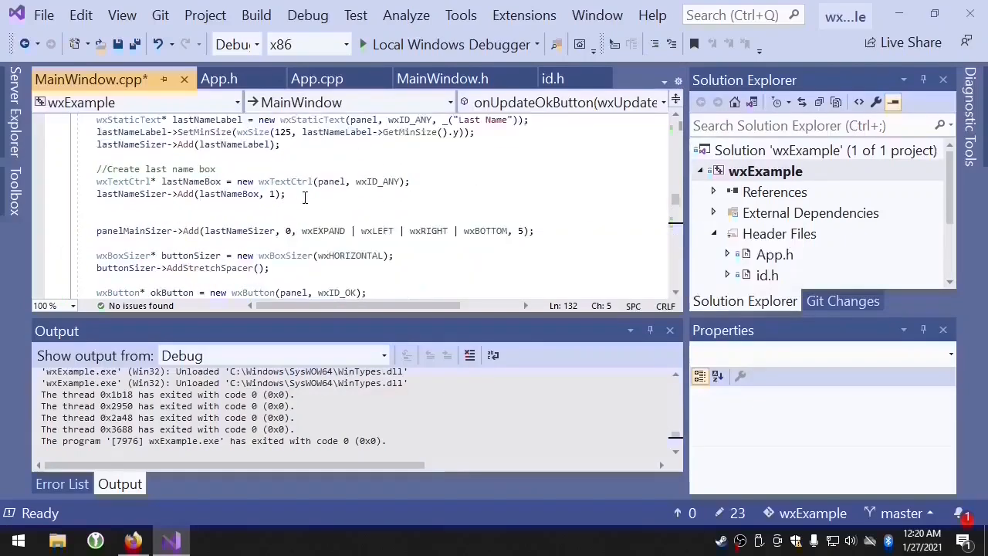
pyautogui.scroll(3)
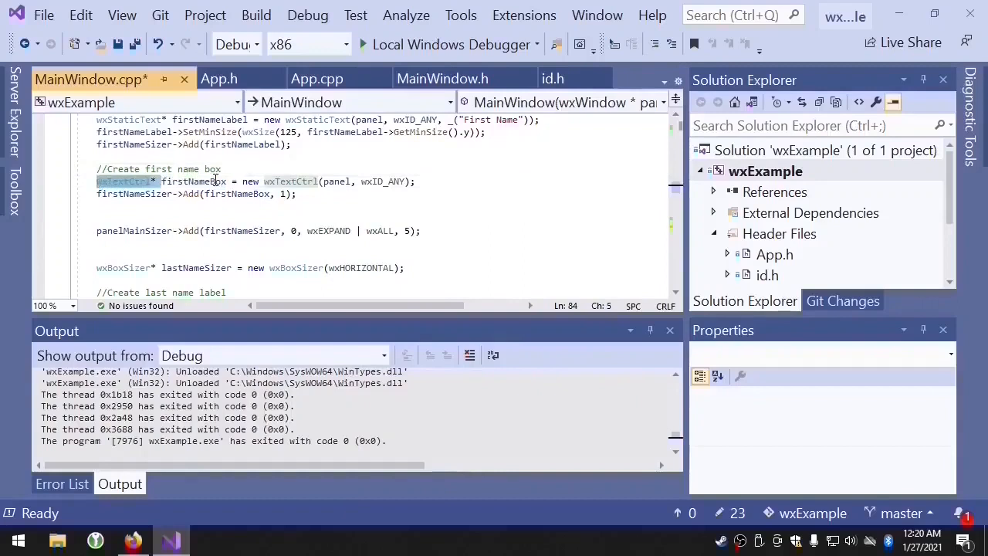
pyautogui.click(443, 78)
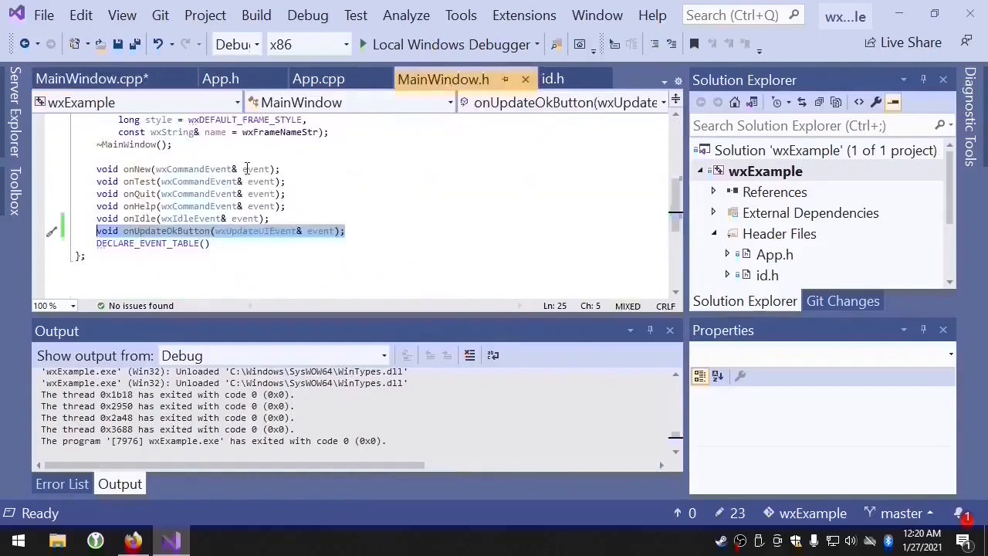
# Add a private wxTextCtrl* firstNameBox = nullptr; member to MainWindow.h
pyautogui.click(345, 230)
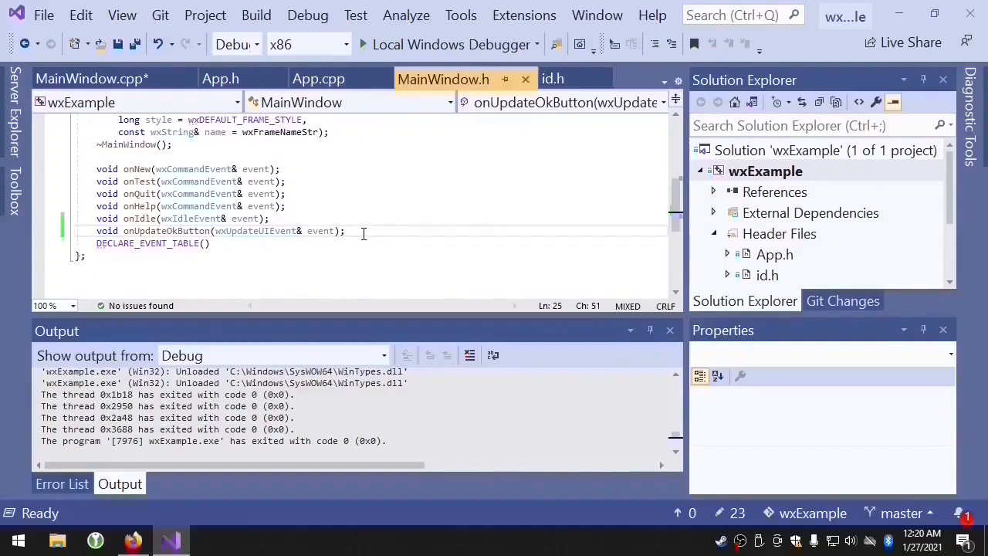
pyautogui.press('Return')
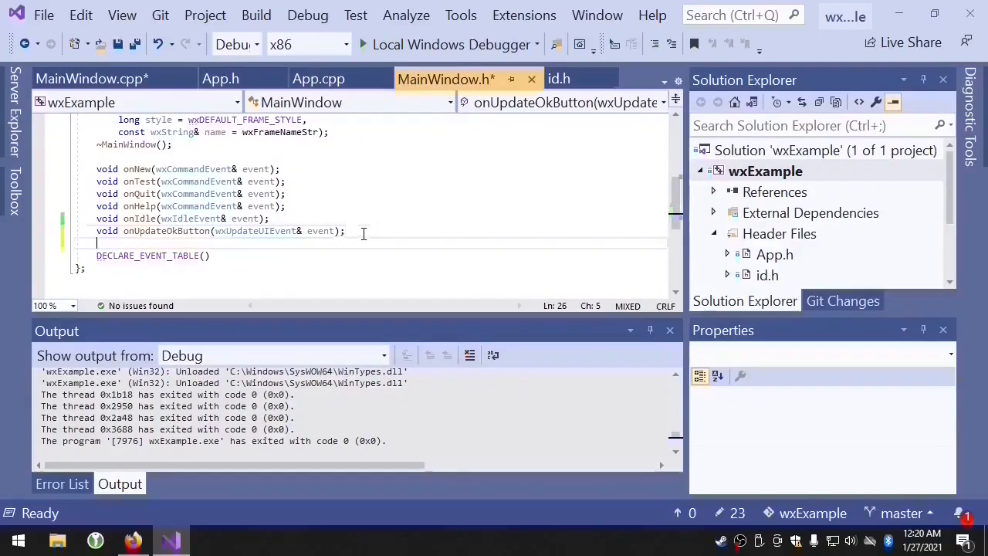
pyautogui.write('private')
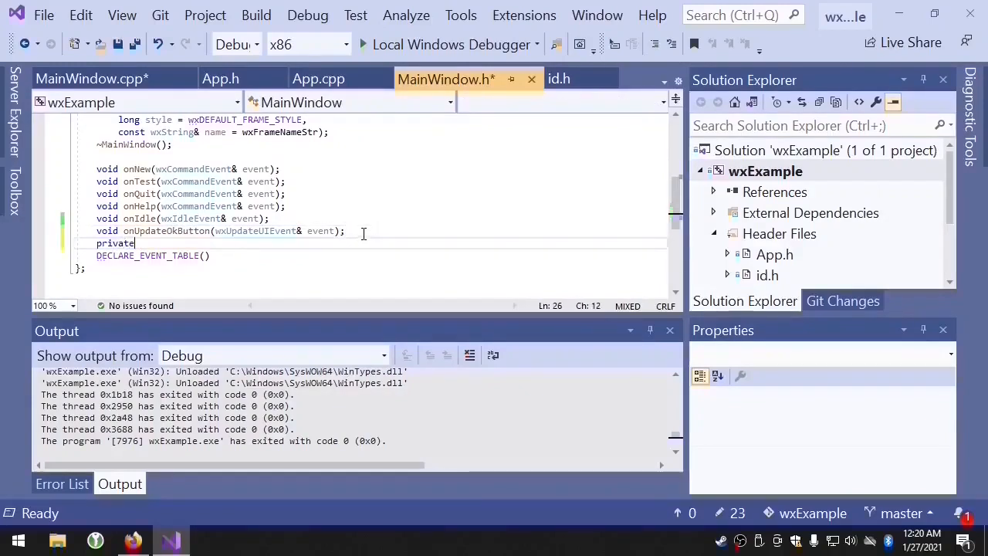
pyautogui.write('wxTextCtrl* firstNameBox =')
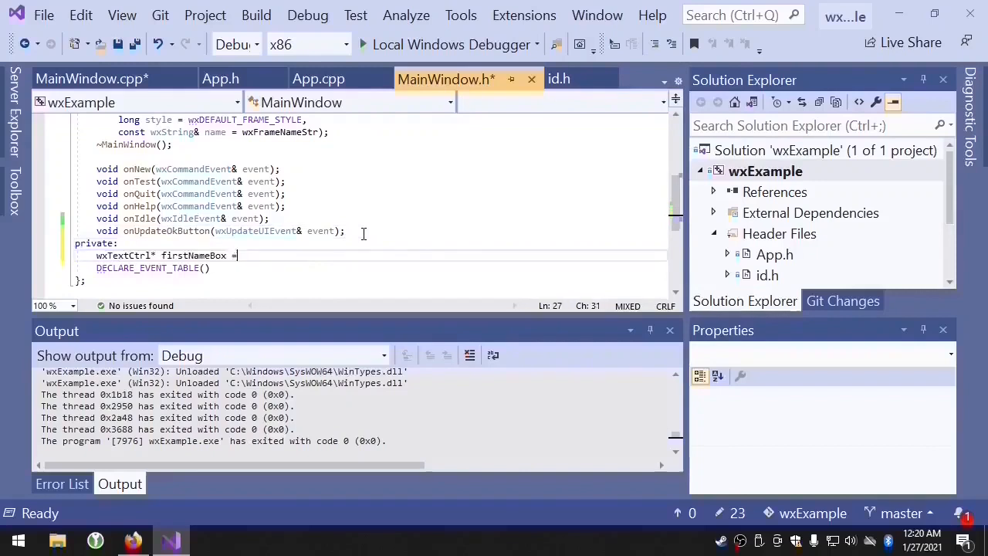
pyautogui.write('nullptr;')
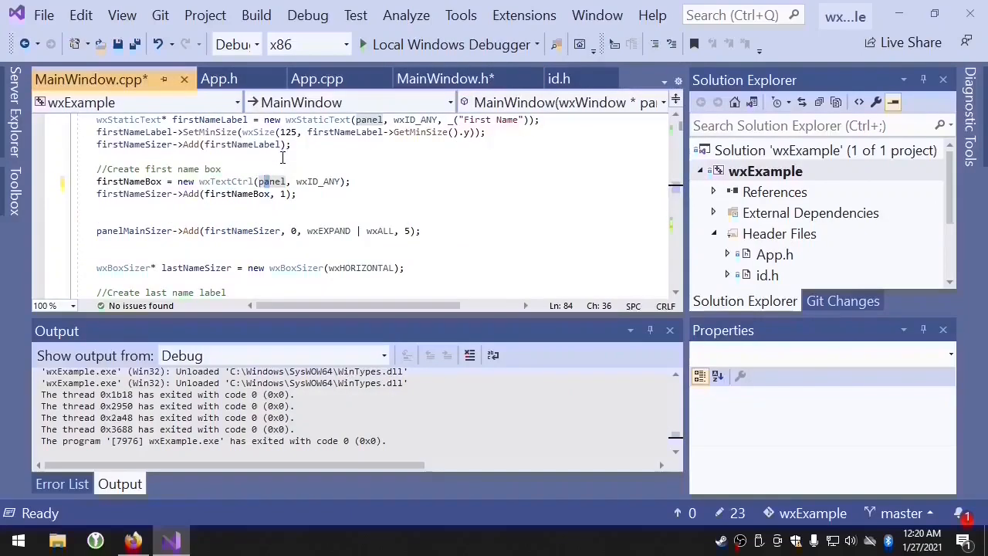
# Move lastNameBox from the constructor into a header member wxTextCtrl* lastNameBox = nullptr;
pyautogui.scroll(-3)
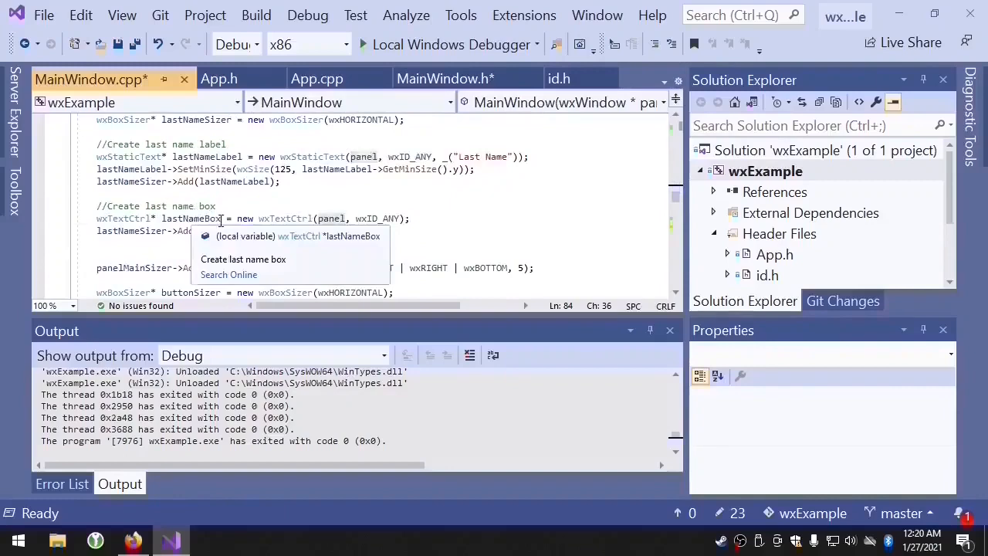
pyautogui.rightClick(216, 219)
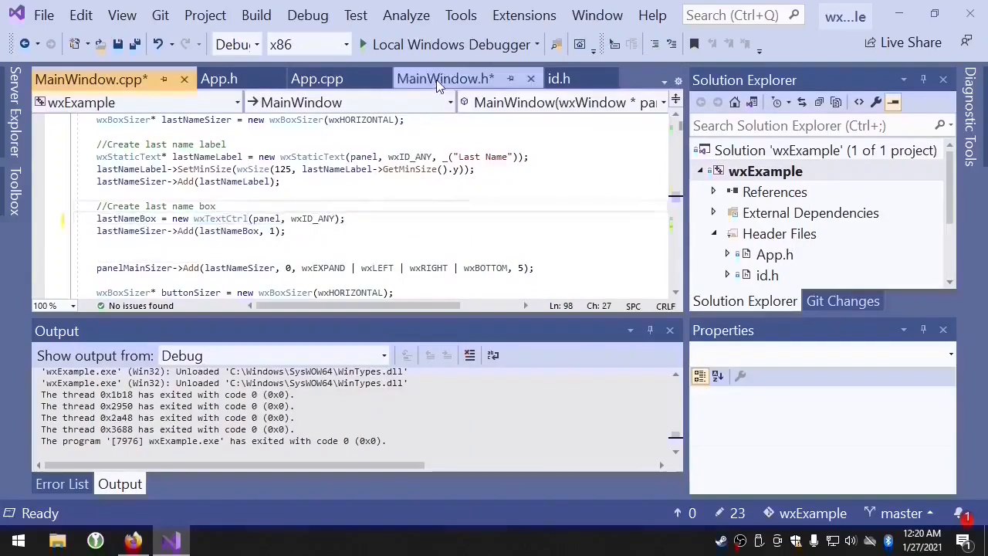
pyautogui.click(446, 78)
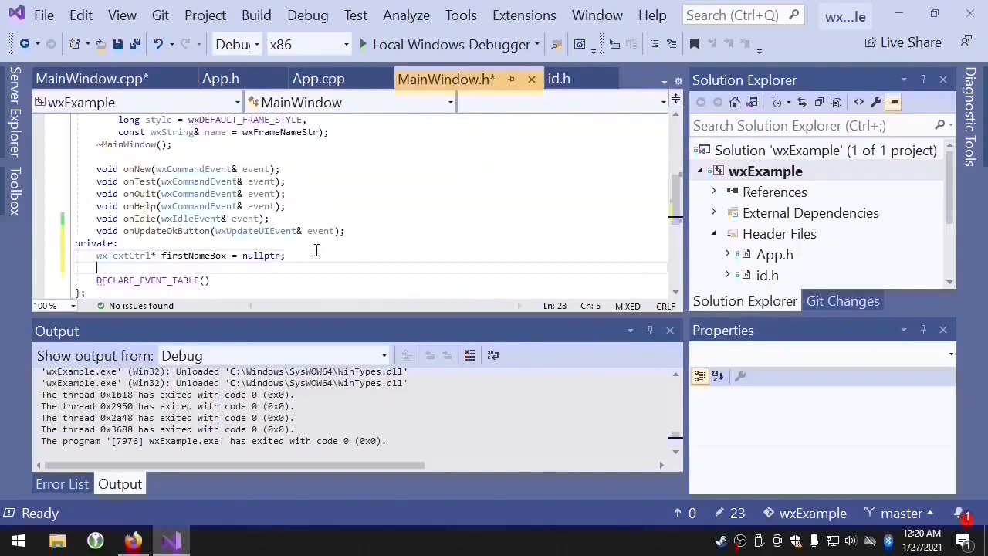
pyautogui.write('wxTextCtrl* lastNameBox = nu')
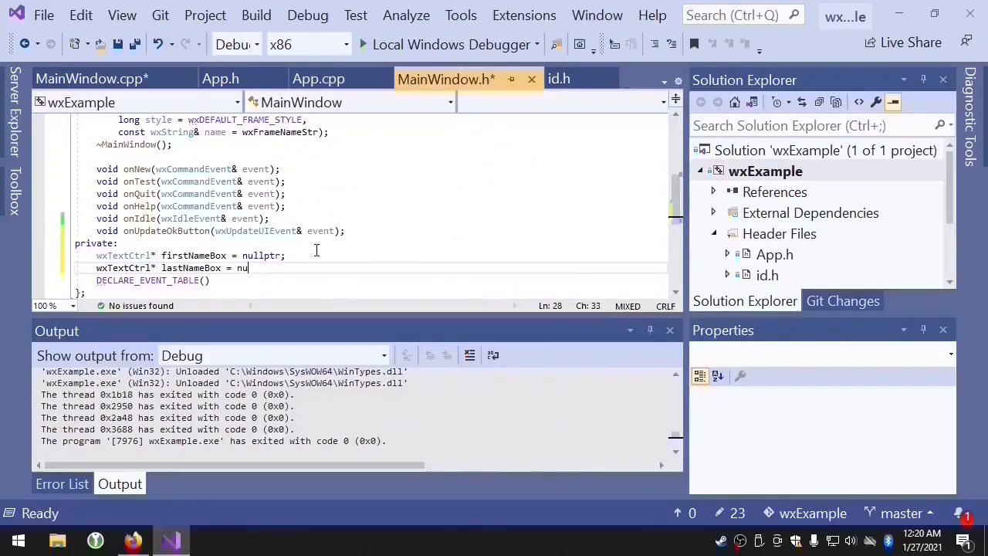
pyautogui.write('llptr;')
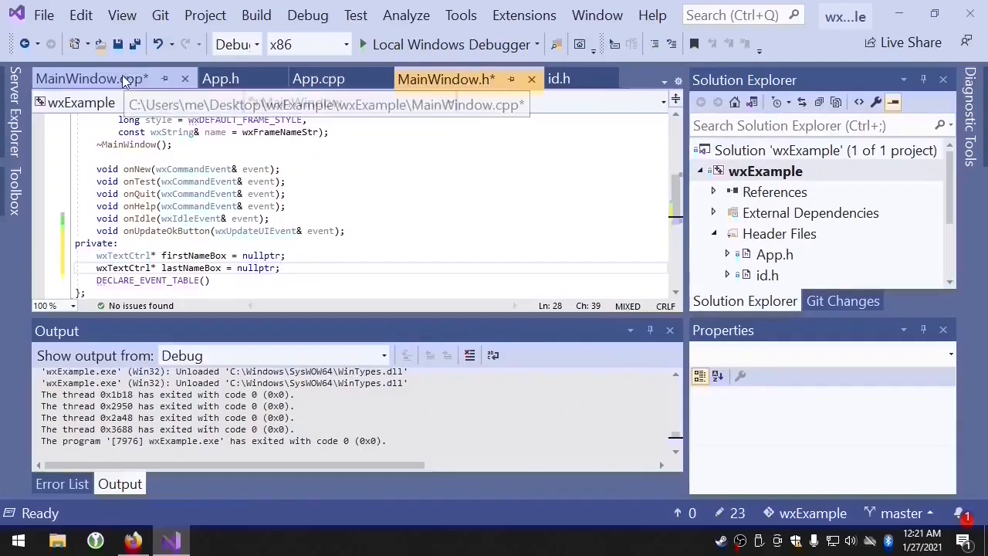
pyautogui.click(90, 78)
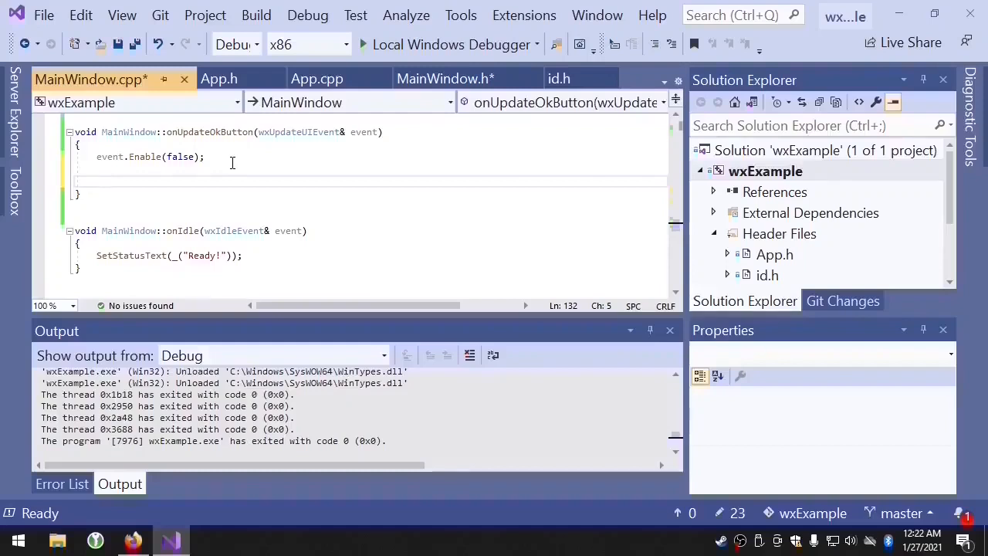
# Call event.Enable(true) inside nested checks that firstNameBox and lastNameBox GetValue() aren't empty
pyautogui.write('if')
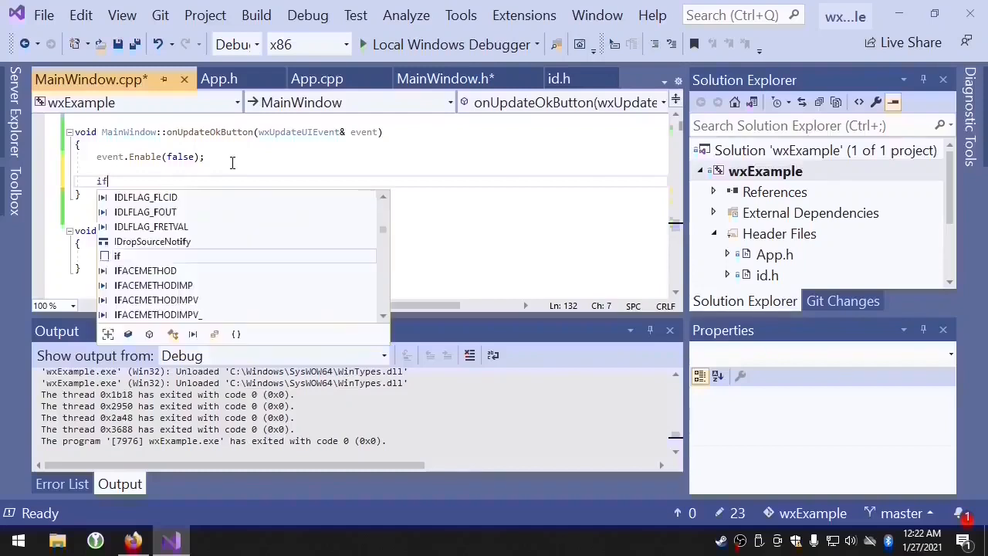
pyautogui.write('(!firstNameBox')
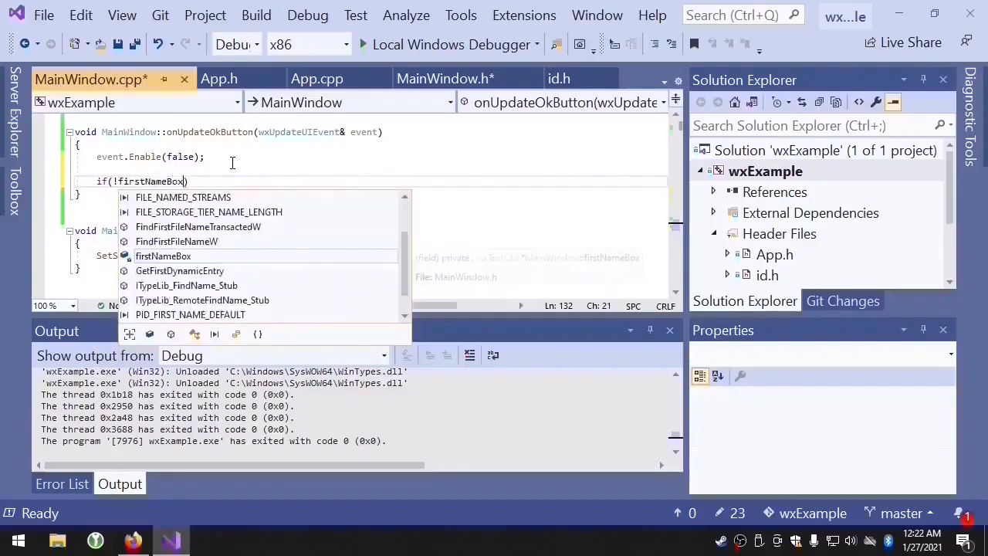
pyautogui.write('->GetValue(')
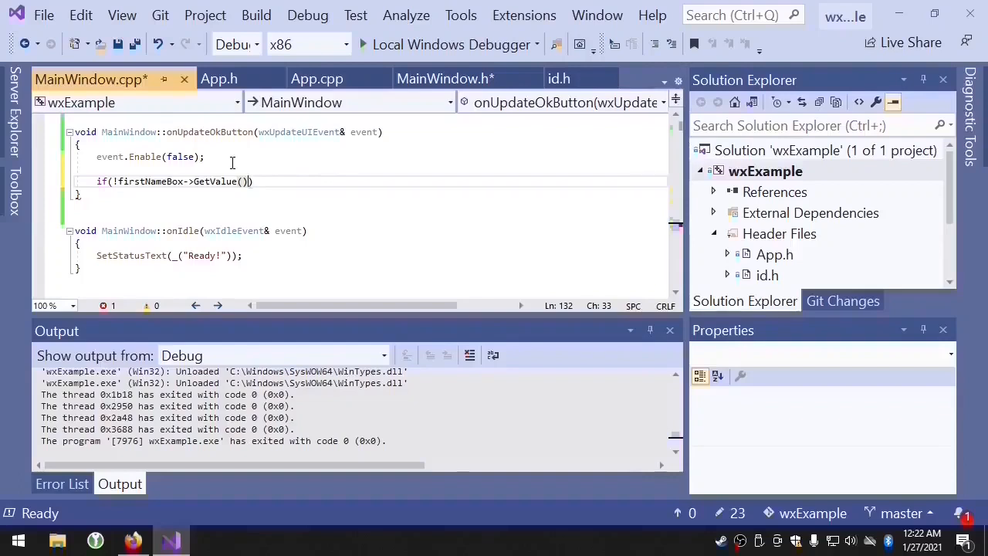
pyautogui.write('.empty(')
pyautogui.write('{')
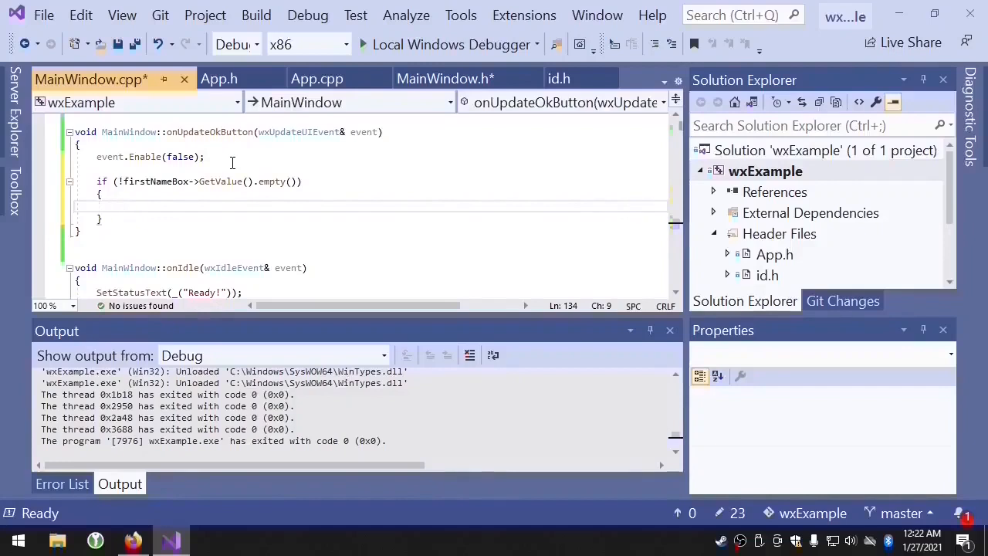
pyautogui.write('if(')
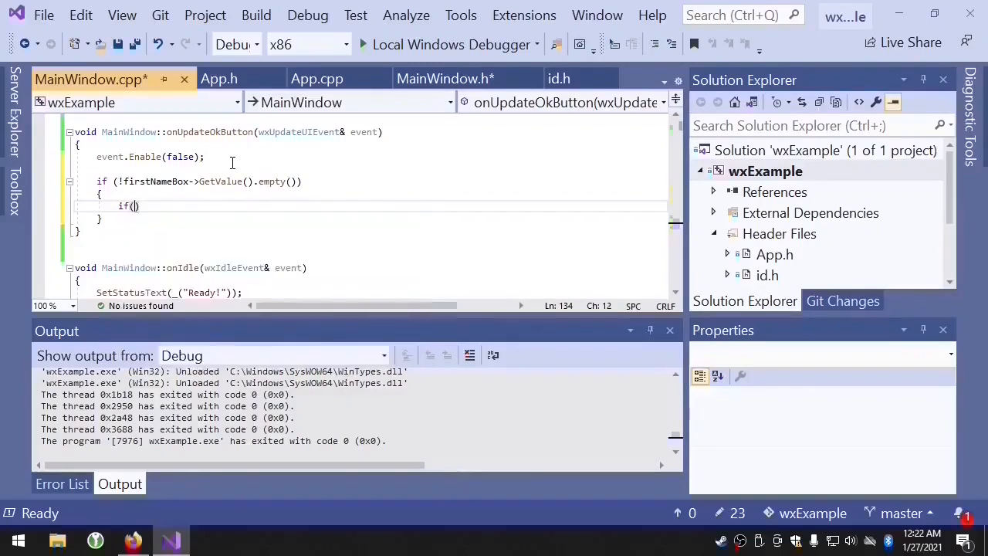
pyautogui.write('!lastNameBox->GetValue(')
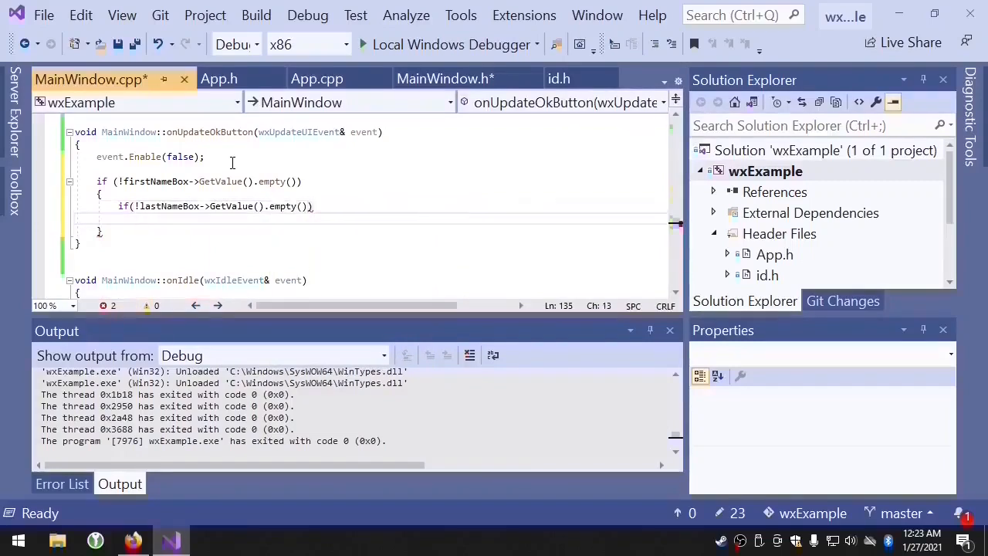
pyautogui.press('enter')
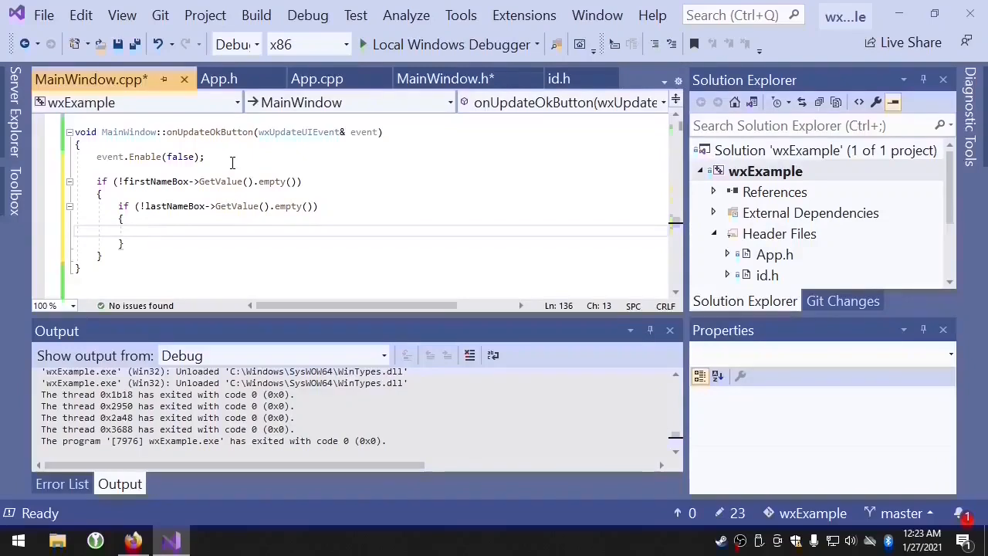
pyautogui.write('event.')
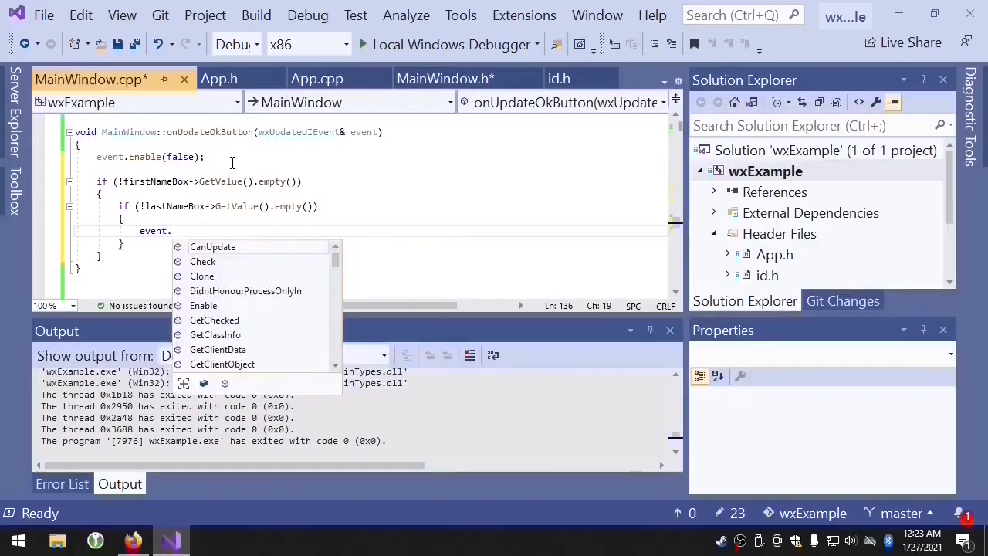
pyautogui.write('Enable(true);')
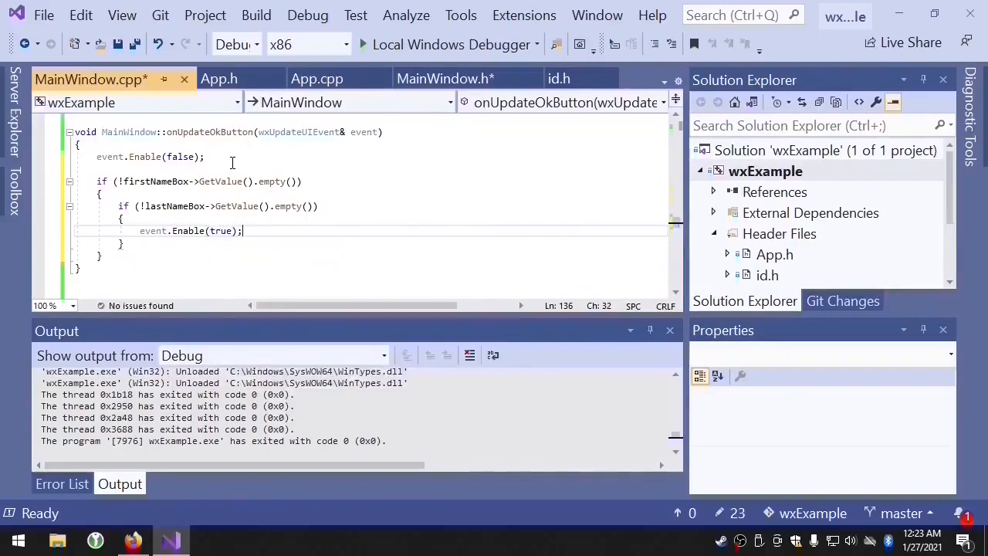
pyautogui.moveTo(409, 55)
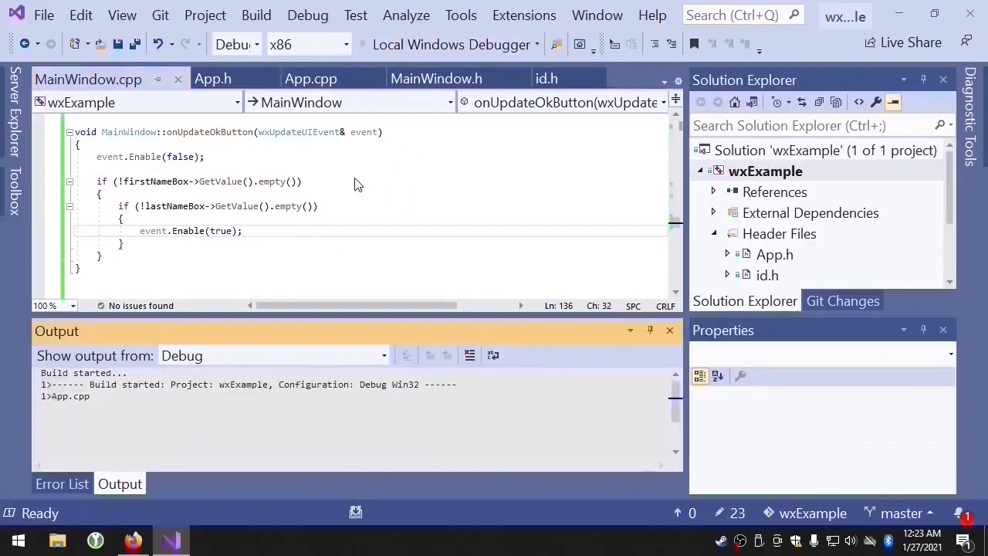
# Build wxExample and launch it with the Local Windows Debugger
pyautogui.click(274, 355)
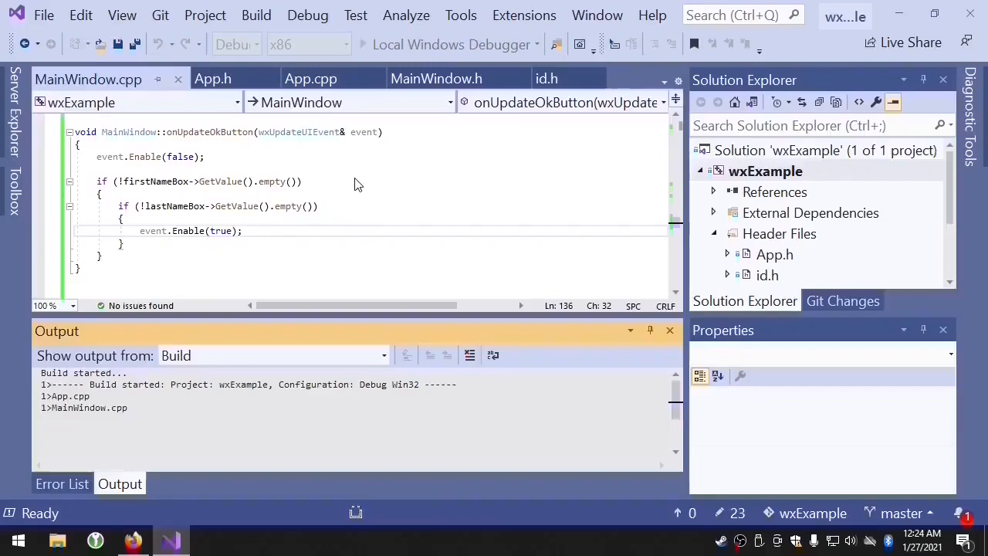
pyautogui.click(454, 44)
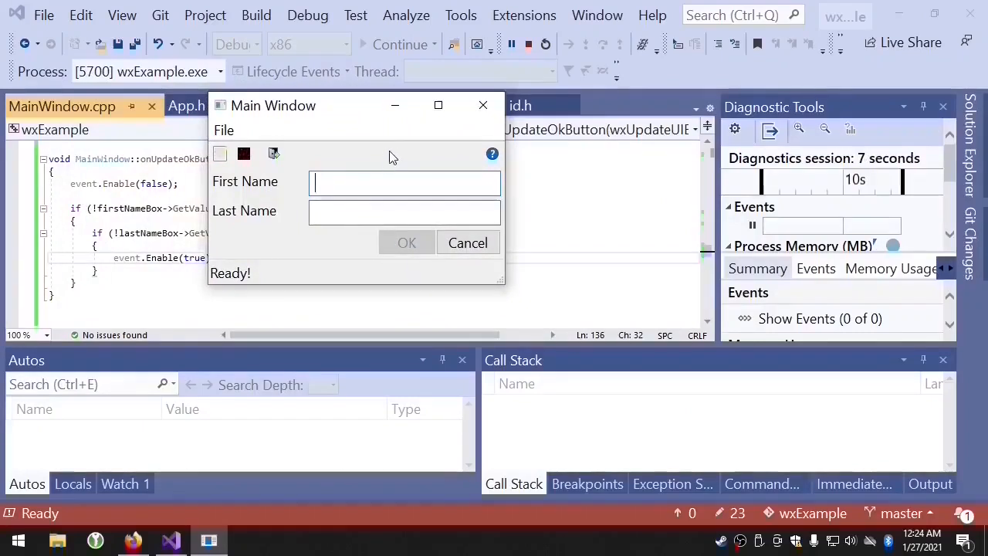
# Type 'asdf' into the name boxes, confirm OK stays greyed out, then close wxExample
pyautogui.write('asdf')
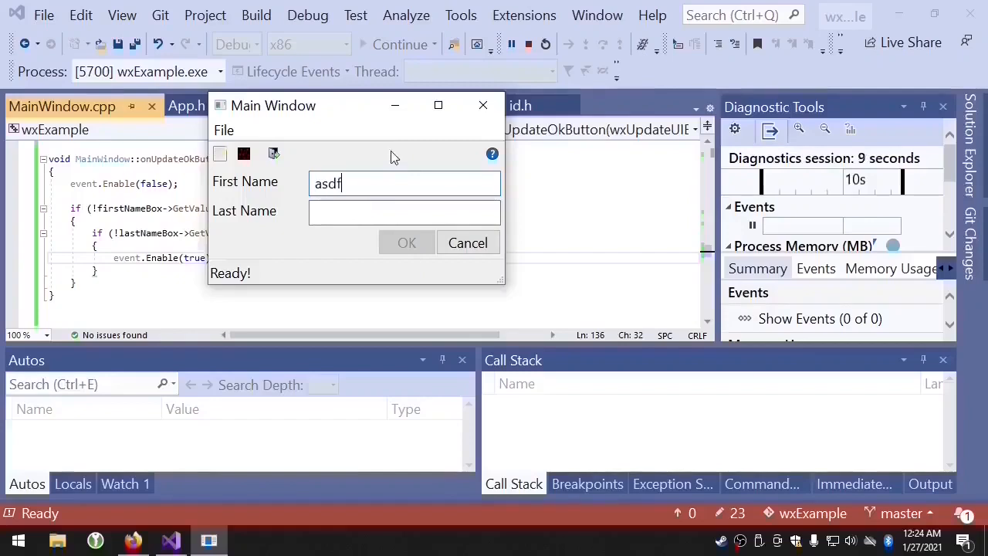
pyautogui.click(405, 212)
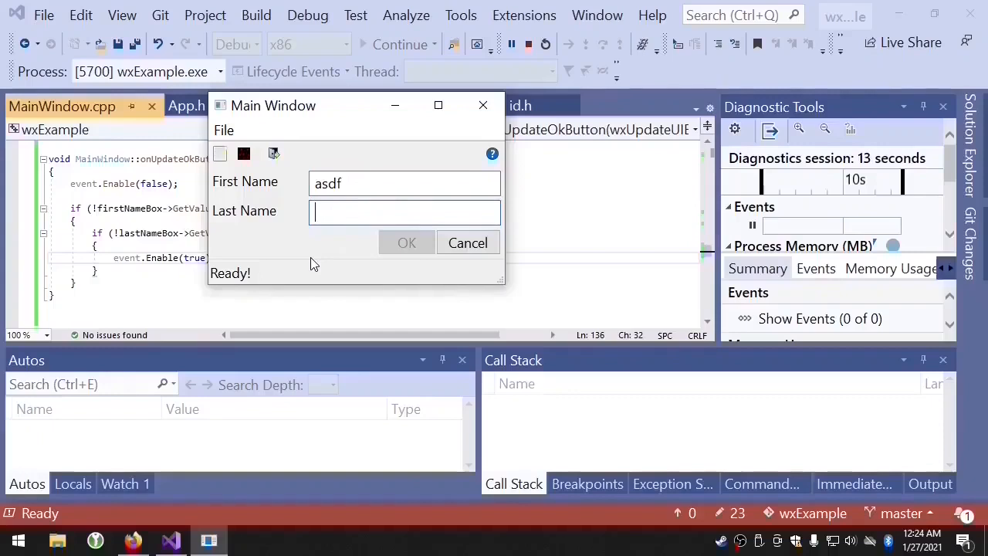
pyautogui.write('asdf')
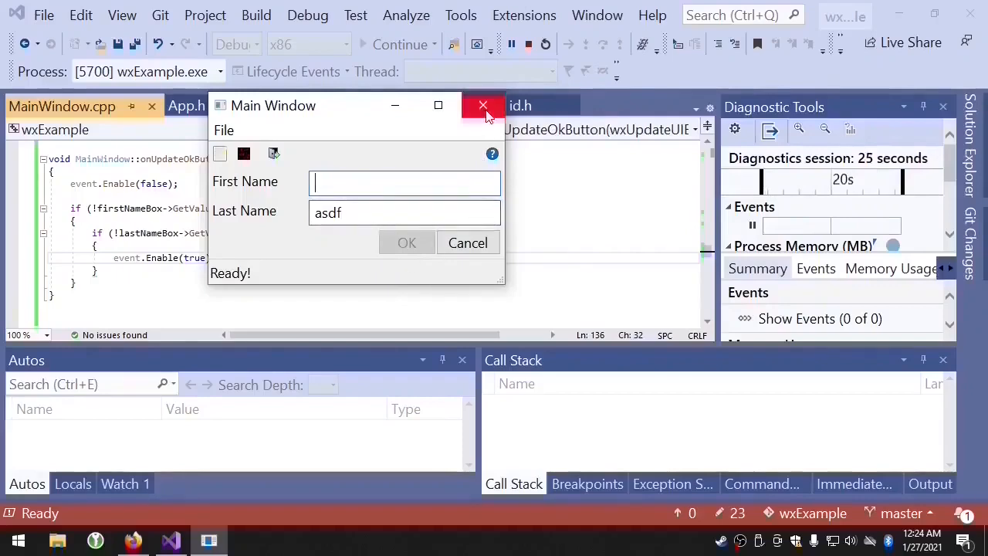
pyautogui.click(483, 105)
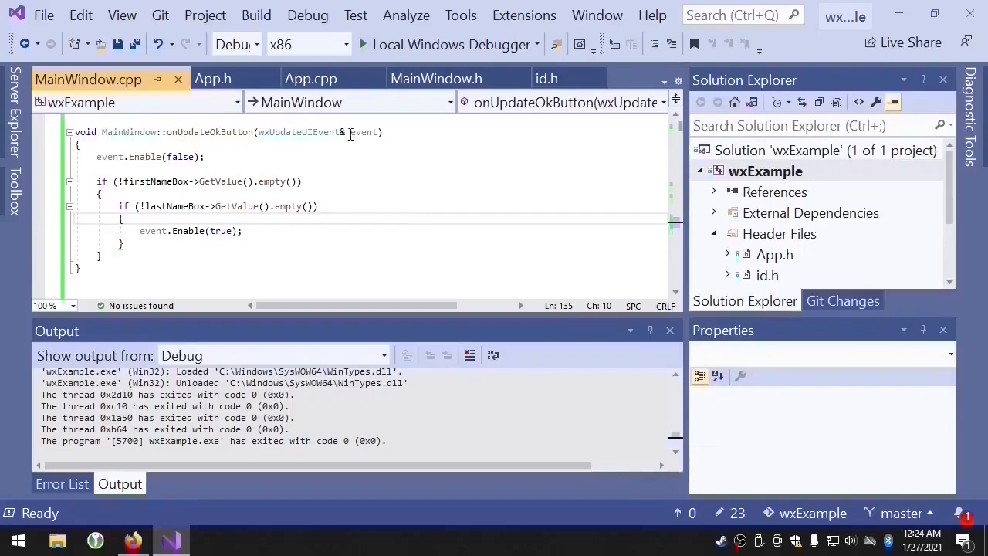
# In App.cpp's OnInit, add wxUpdateUIEvent::SetMode(wxUPDATE_UI_PROCESS_SPECIFIED) below the idle mode line
pyautogui.click(311, 78)
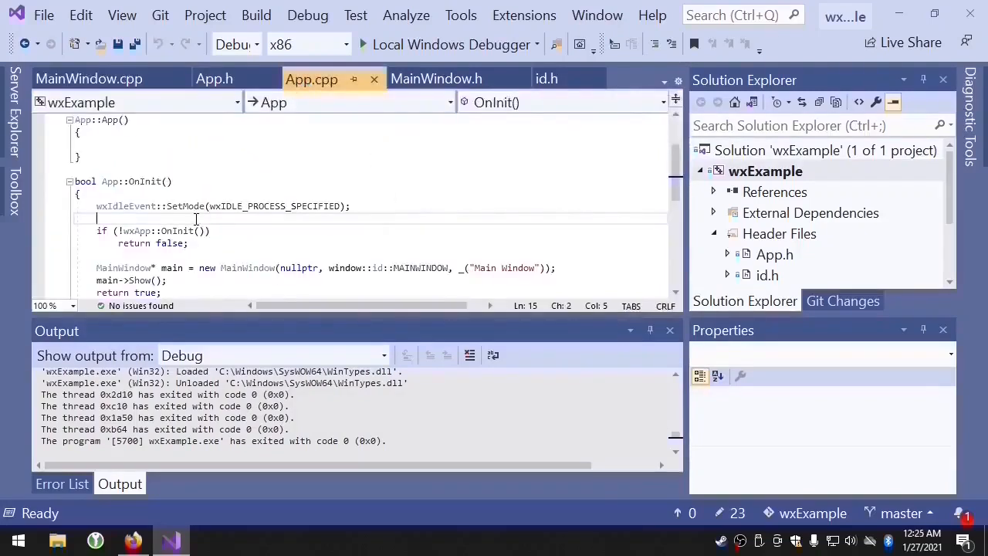
pyautogui.press('Return')
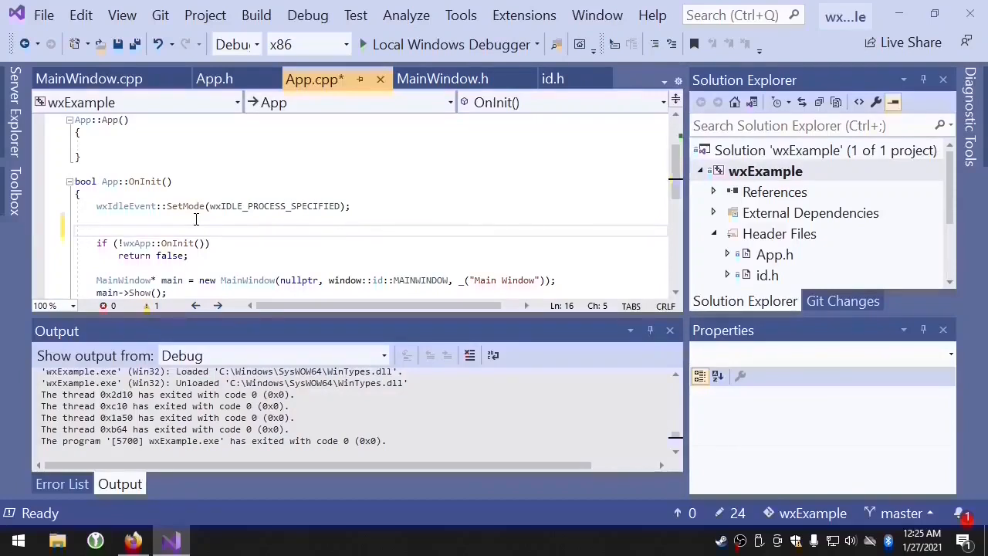
pyautogui.write('wx')
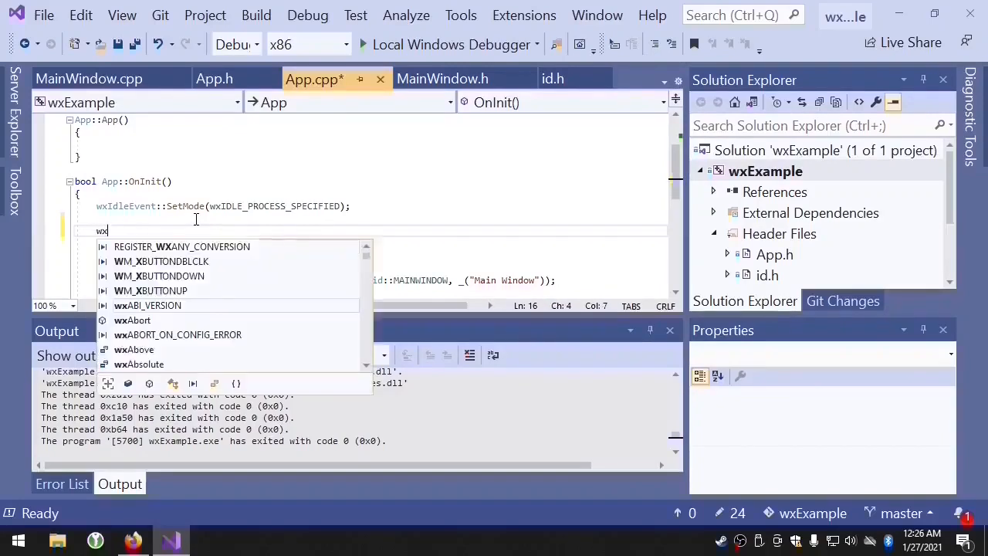
pyautogui.write('UpdateUIEvent::SetMo')
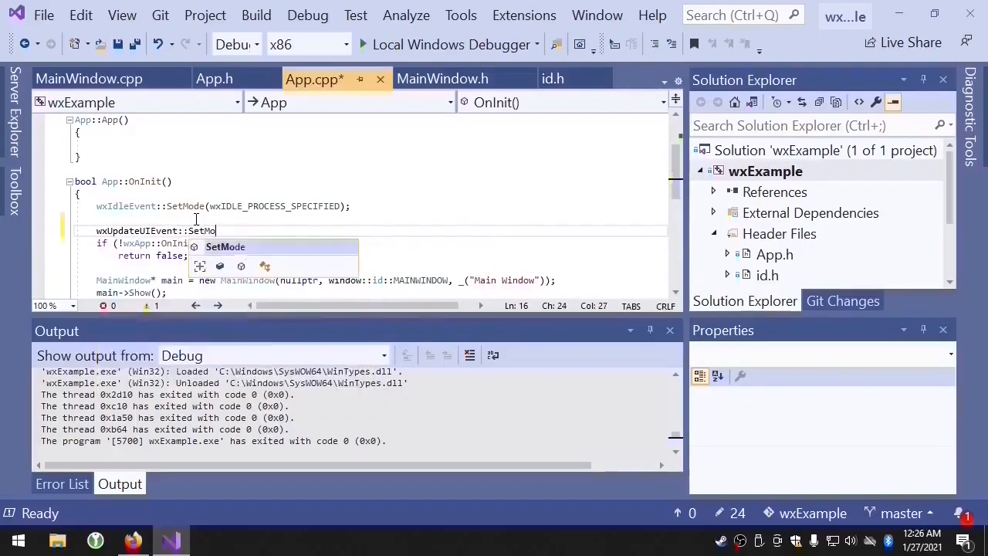
pyautogui.write('(wxUPDATE')
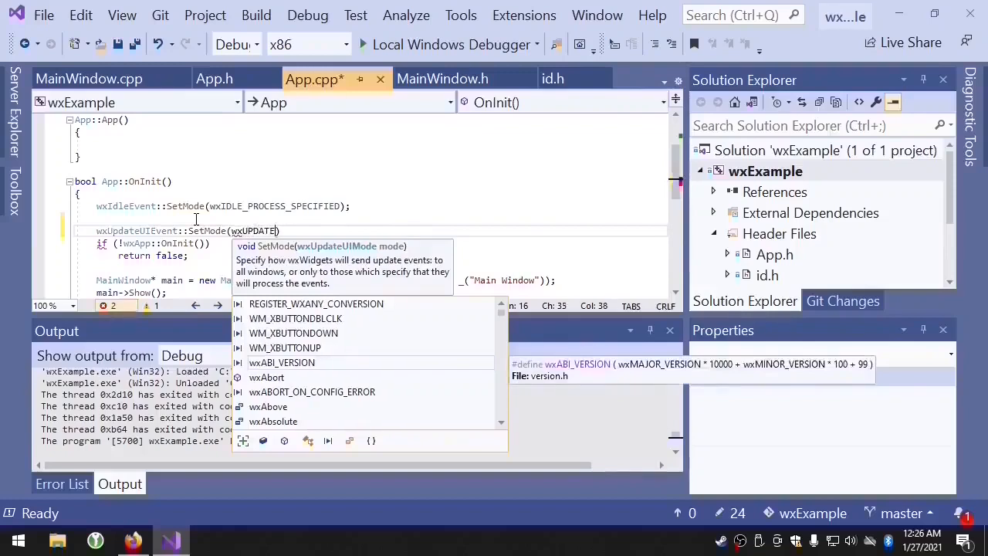
pyautogui.write('_UI_PROCESS_SPECIFIED')
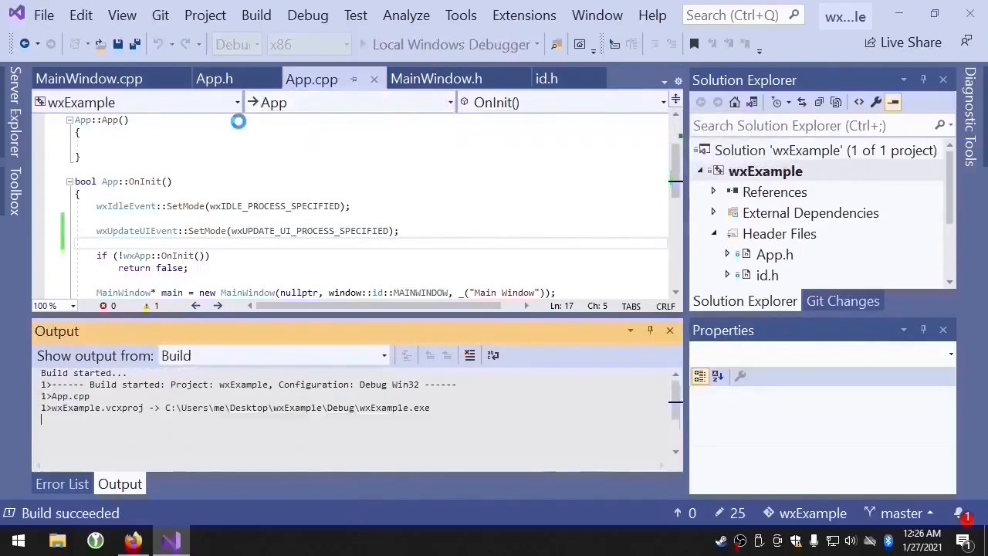
# Close the running wxExample Main Window to end the debug session
pyautogui.click(452, 44)
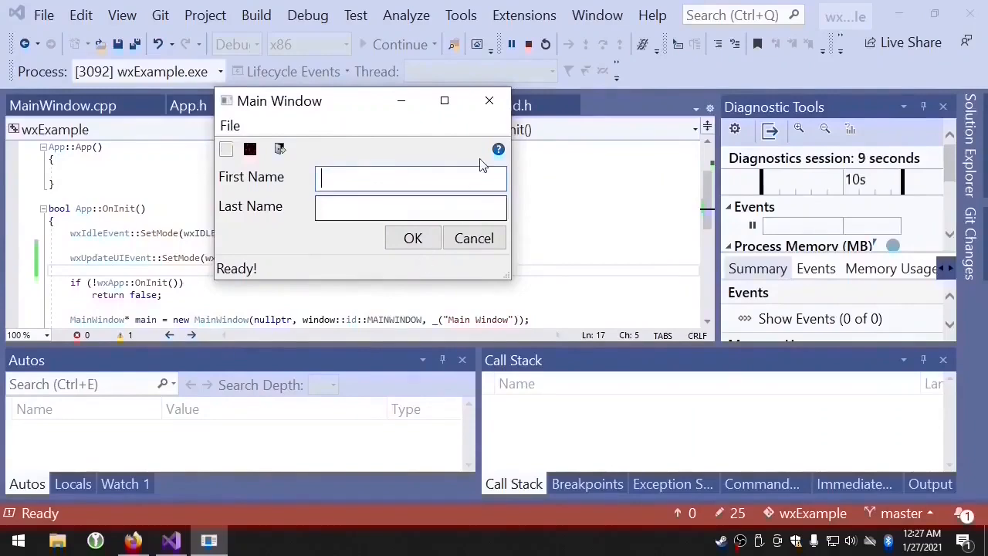
pyautogui.click(489, 100)
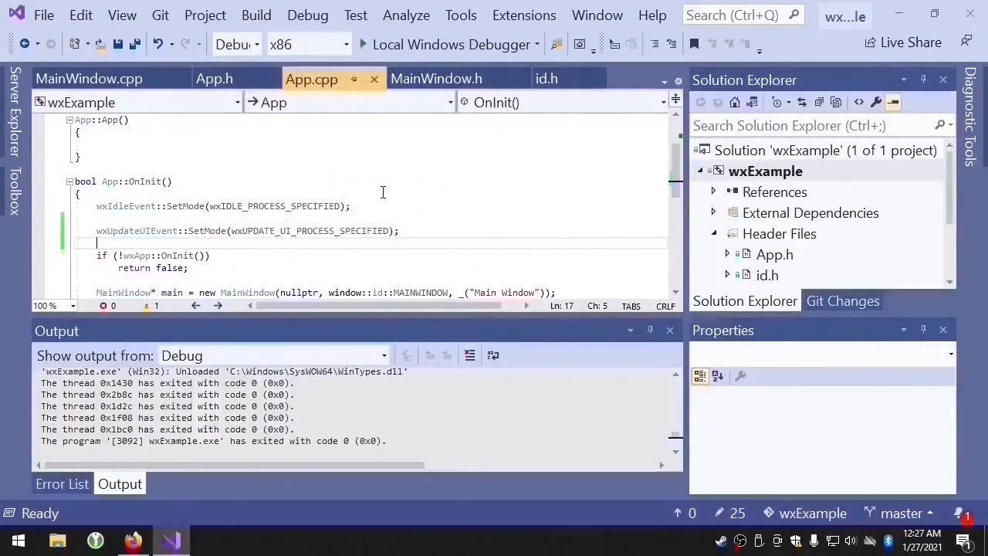
pyautogui.moveTo(279, 172)
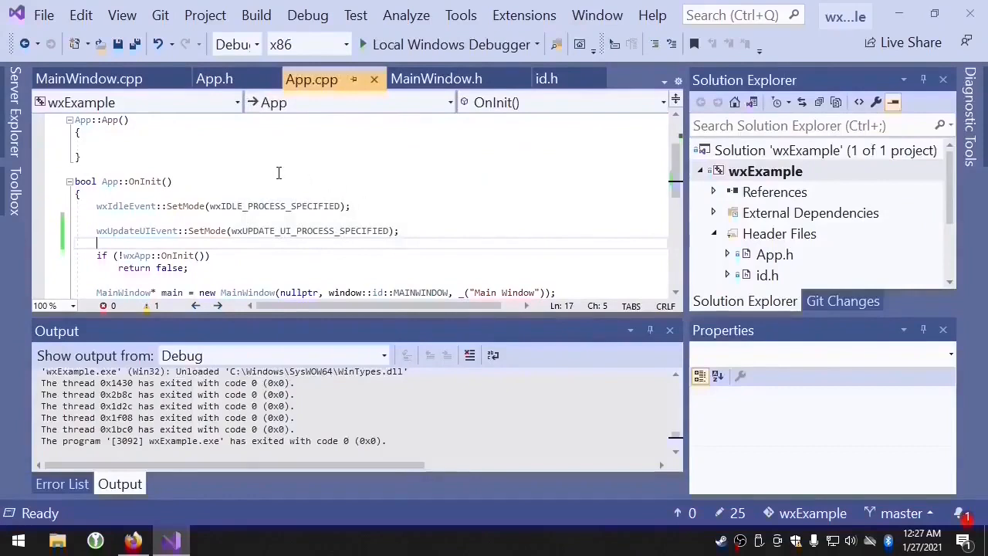
# In MainWindow.cpp, add okButton->UpdateWindowUI() right after the OK button is created
pyautogui.click(88, 78)
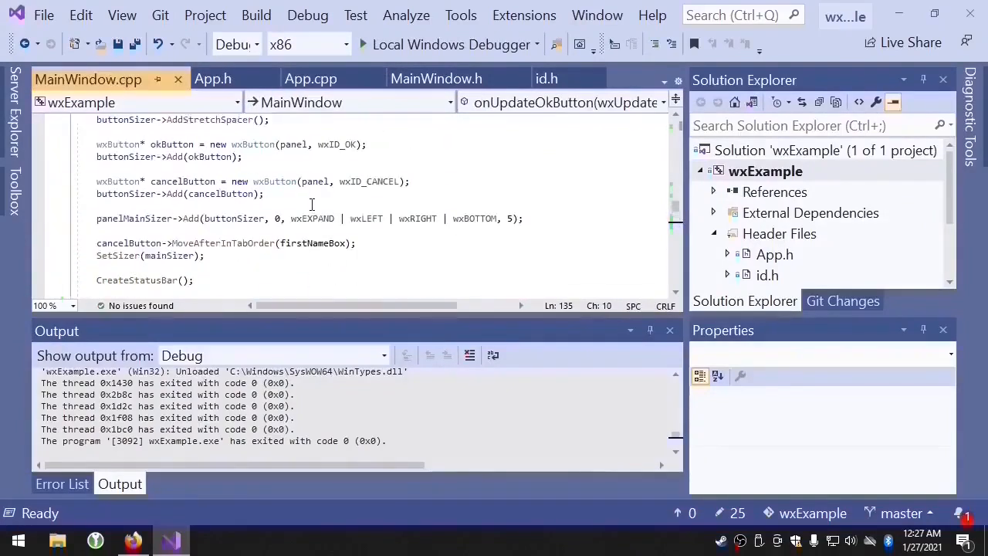
pyautogui.scroll(3)
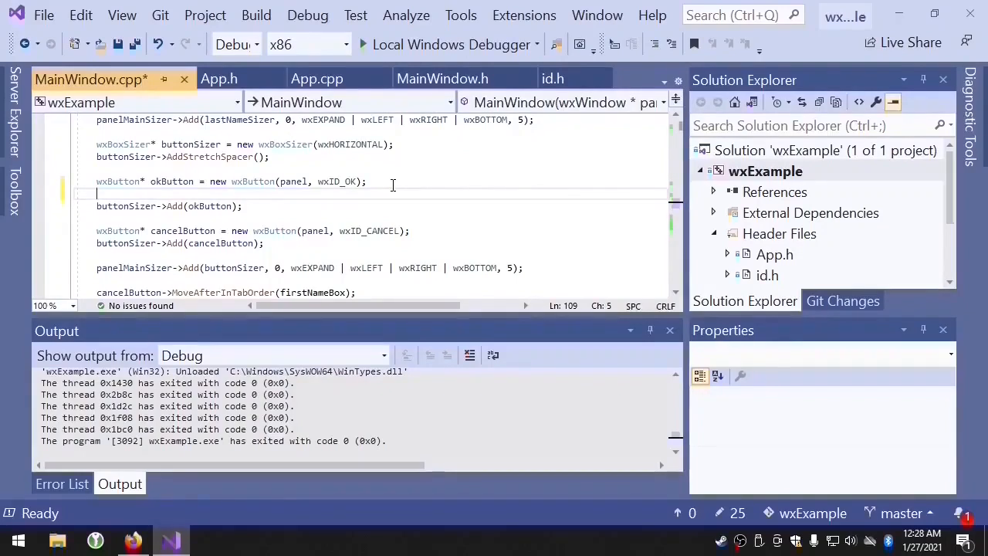
pyautogui.write('okButton')
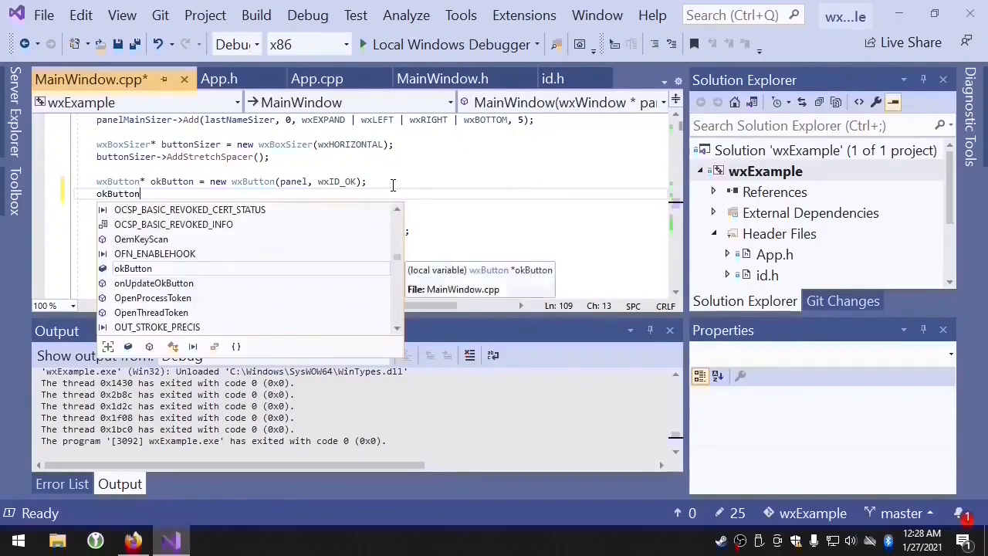
pyautogui.write('->UpdateWindowUI();')
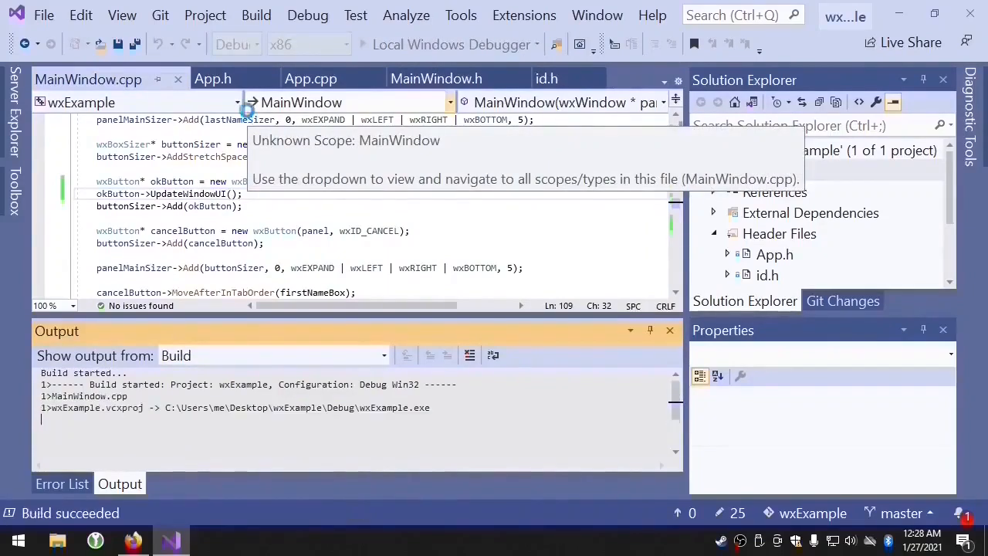
# Run wxExample and type 'sfgdsfg' into First Name to test the OK button
pyautogui.click(454, 44)
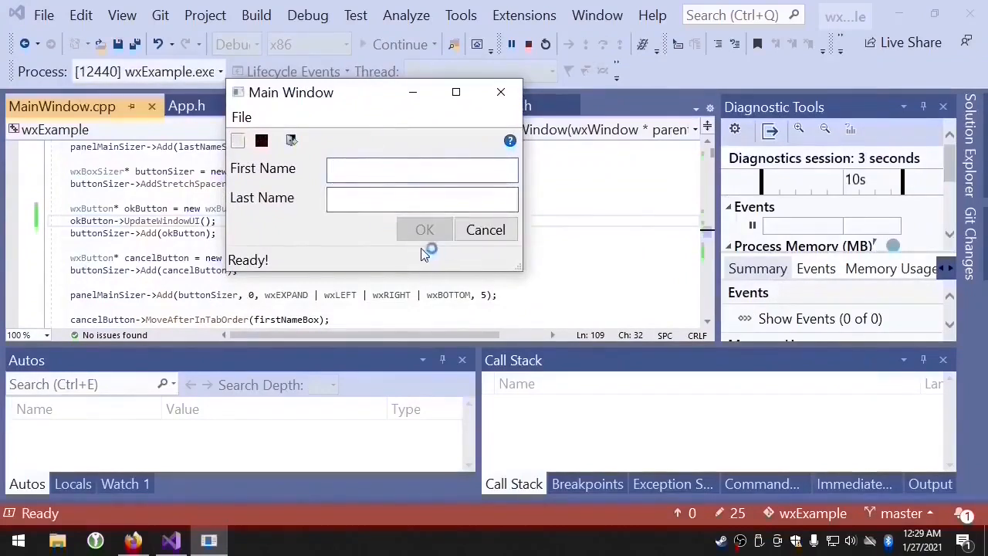
pyautogui.click(422, 168)
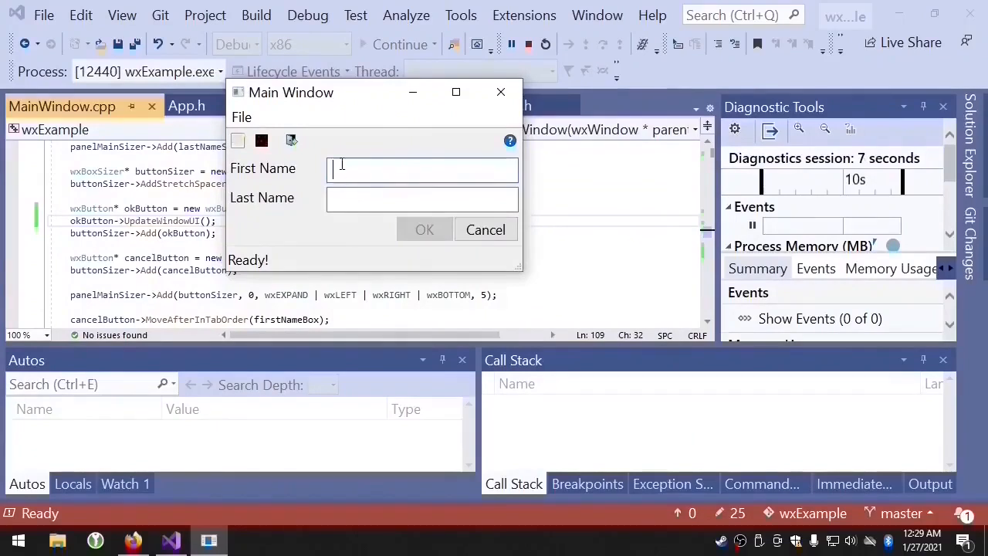
pyautogui.write('sfg')
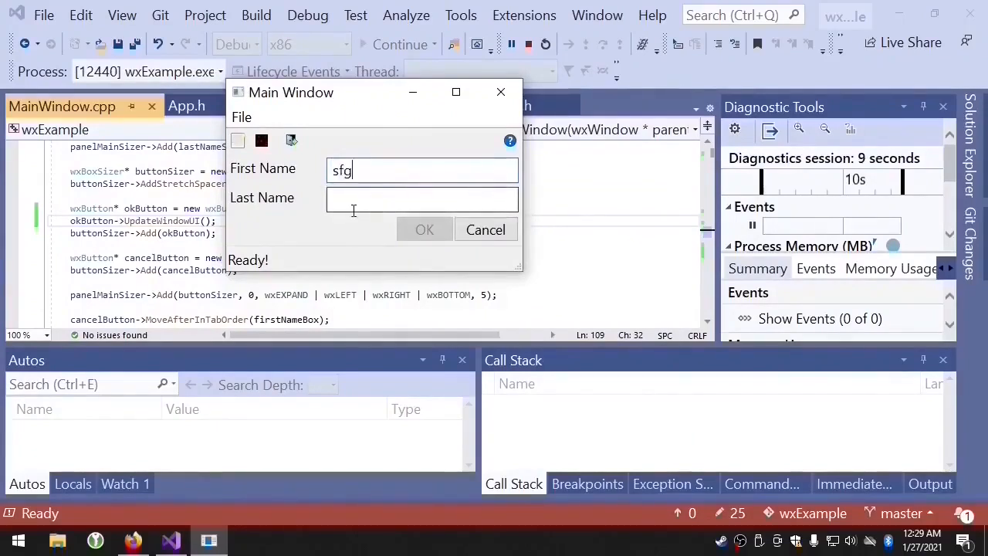
pyautogui.write('dsfg')
pyautogui.click(375, 221)
pyautogui.write('//')
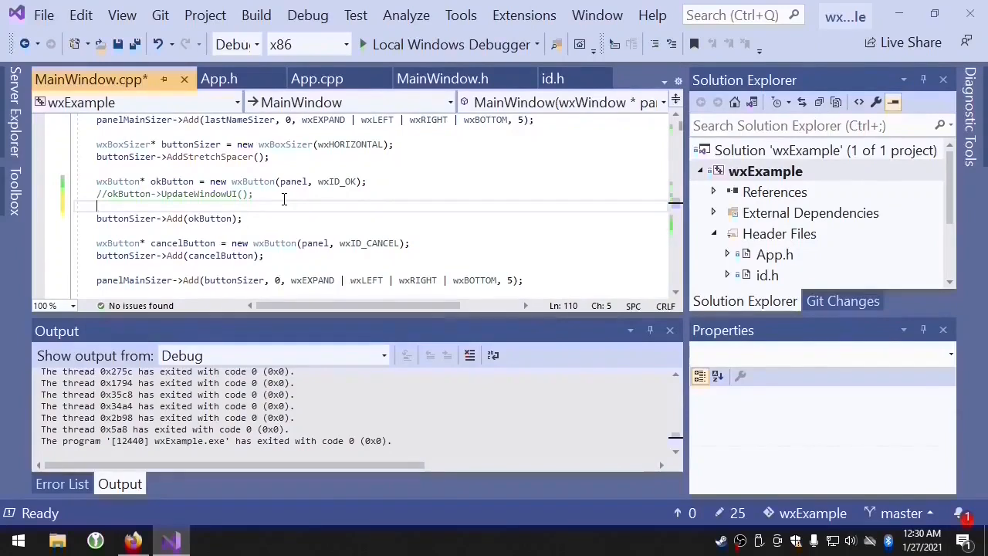
# Add okButton->SetExtraStyle(wxWS_EX_PROCESS_UI_UPDATES) below the commented line and start a build
pyautogui.write('okButton')
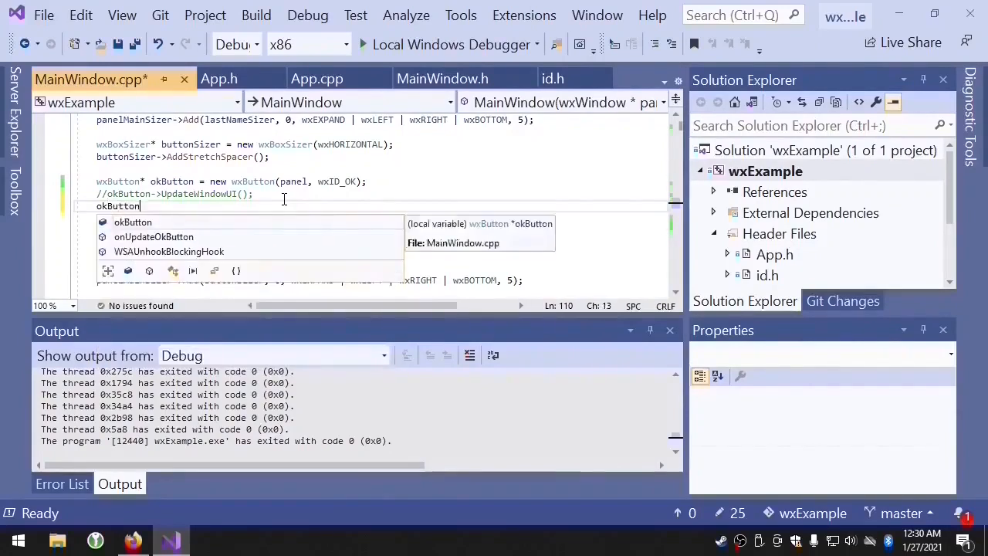
pyautogui.write('->SetE')
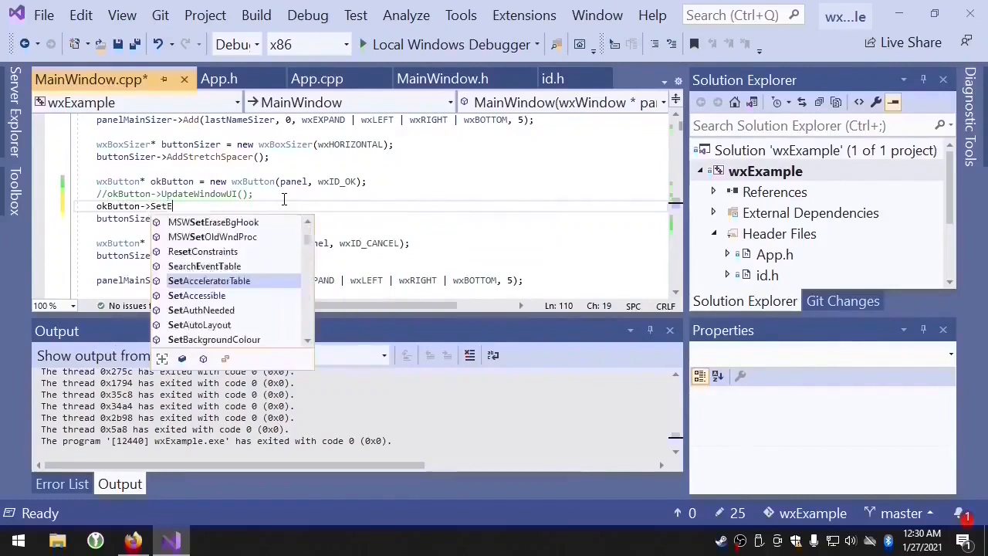
pyautogui.write('xtras')
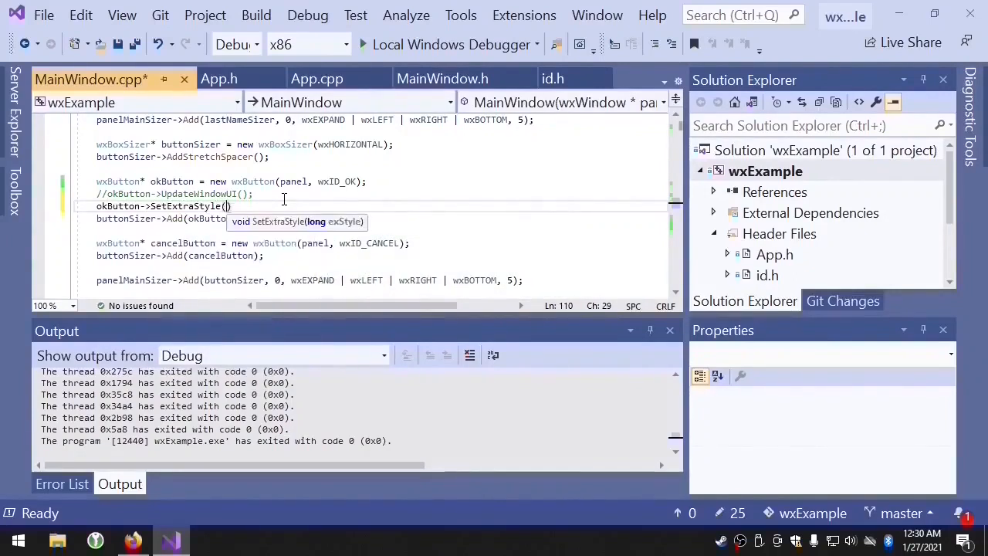
pyautogui.write('wx')
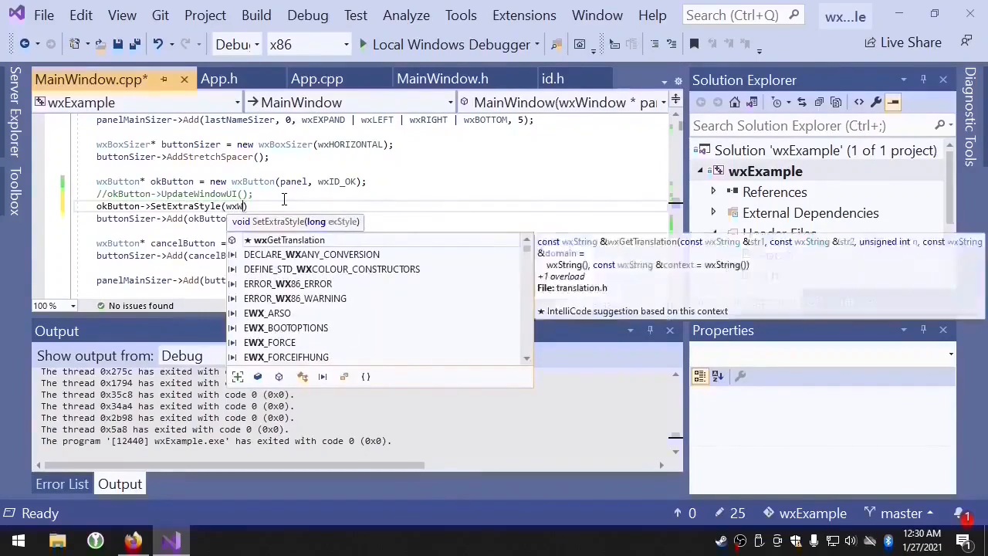
pyautogui.write('S_EX_PROCESS_UI_UPDATES')
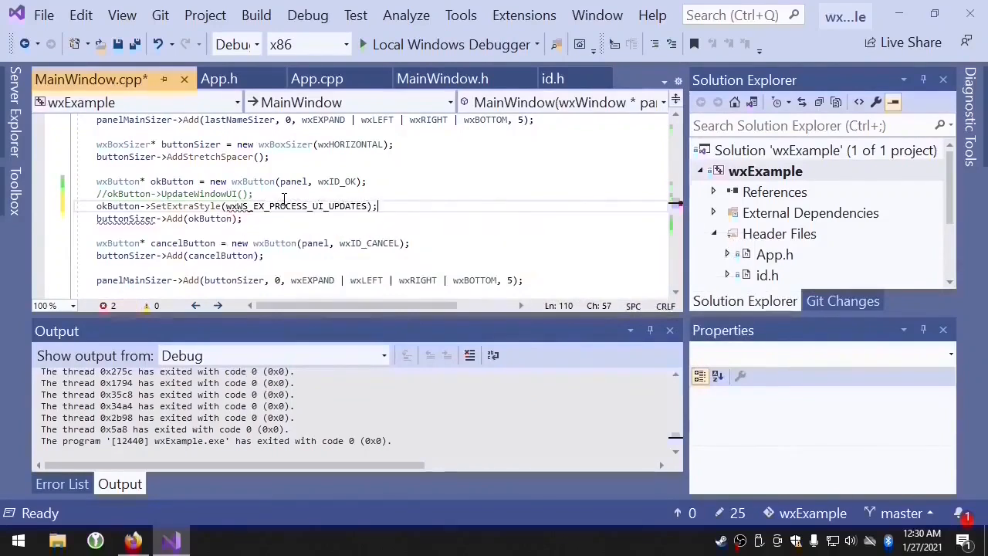
pyautogui.press('enter')
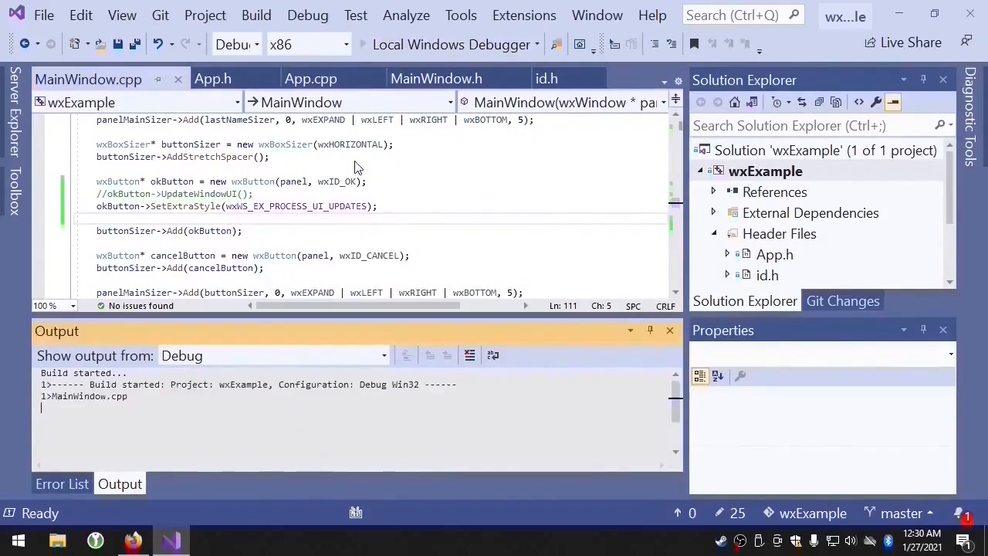
pyautogui.click(274, 355)
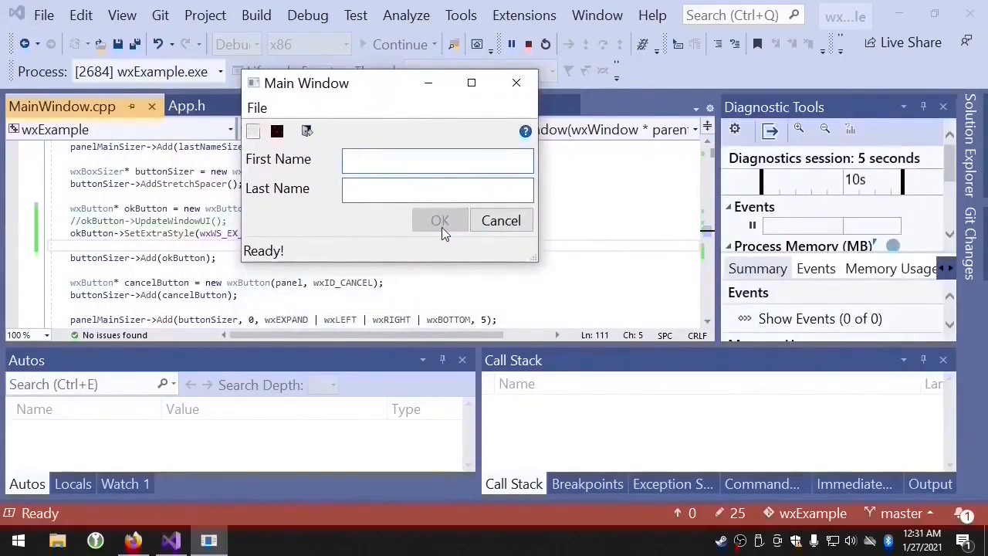
pyautogui.click(419, 160)
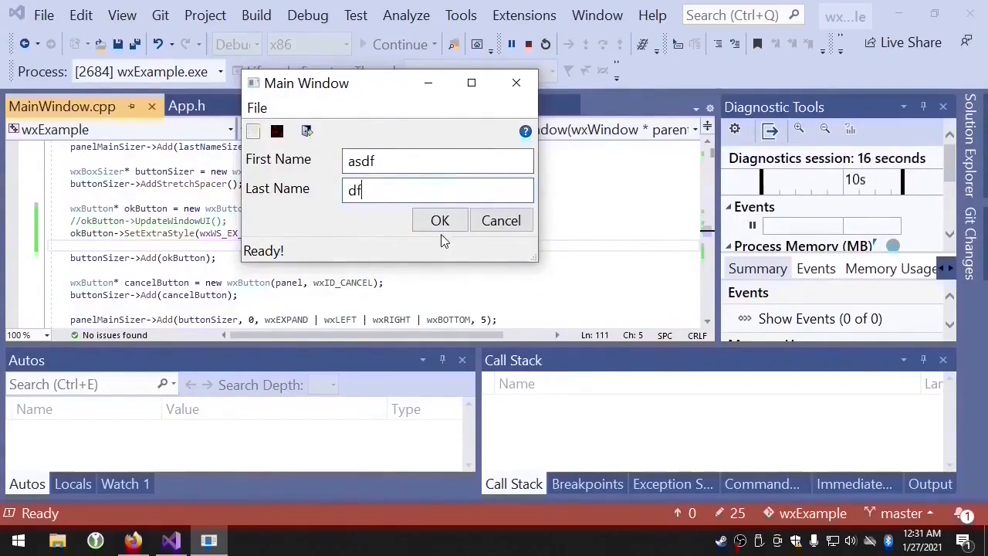
pyautogui.click(440, 220)
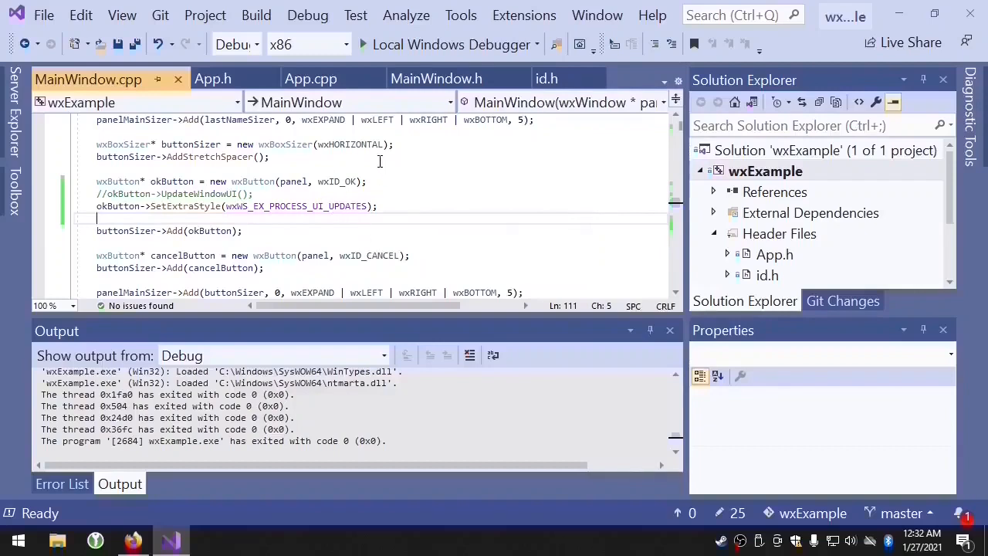
# In App.cpp, type wxUpdateUIEvent::SetUpdateInt on a new line below SetMode
pyautogui.click(311, 78)
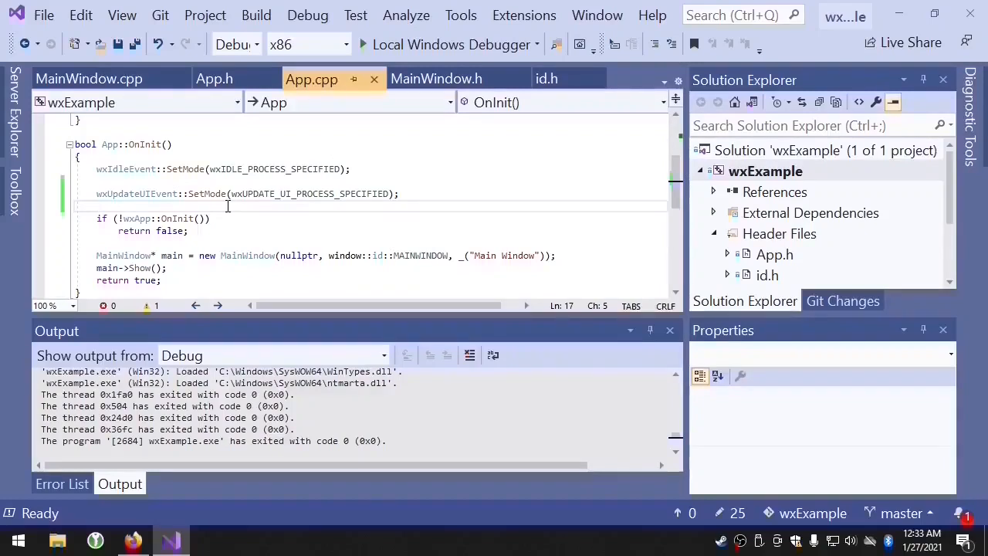
pyautogui.write('wxUpdate')
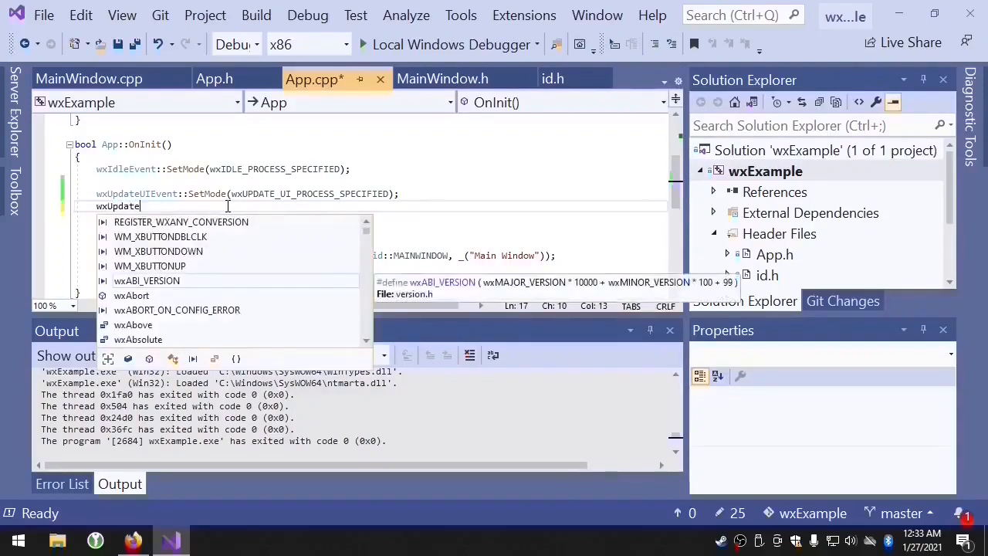
pyautogui.write('UIEvent')
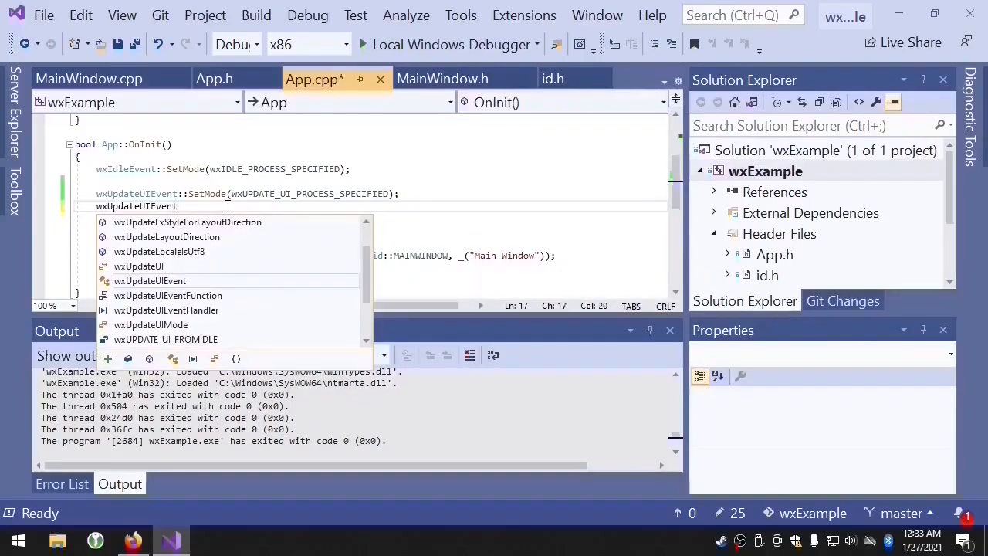
pyautogui.write('::Set')
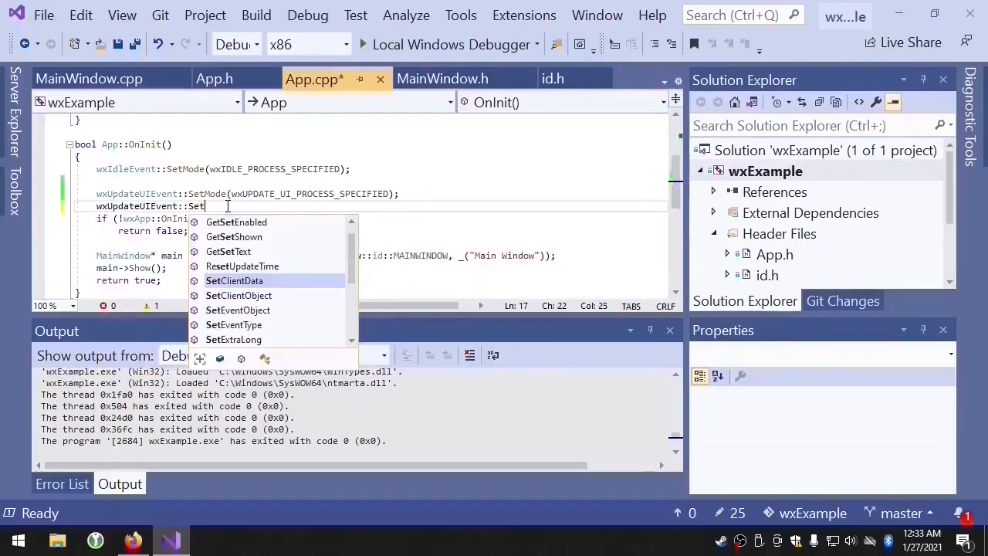
pyautogui.write('UpdateInt')
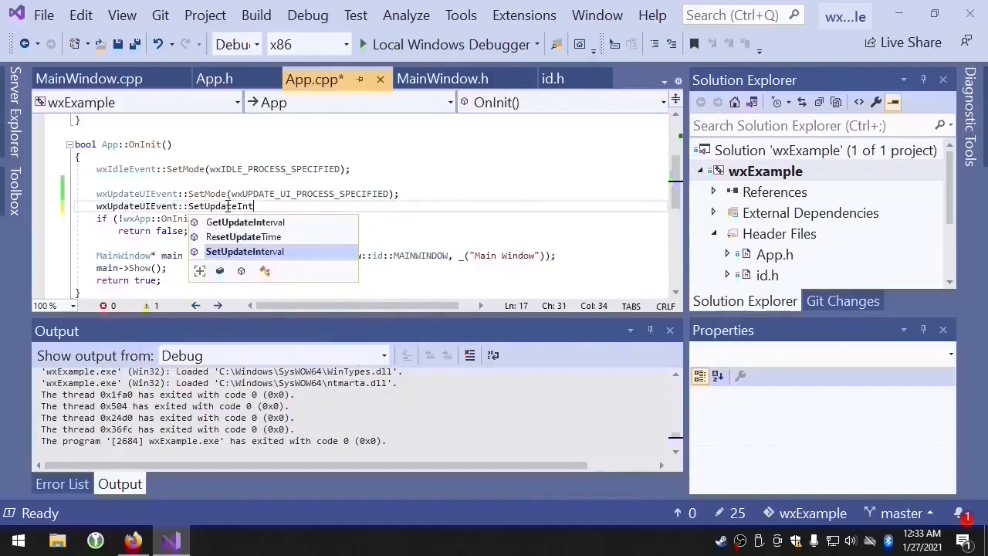